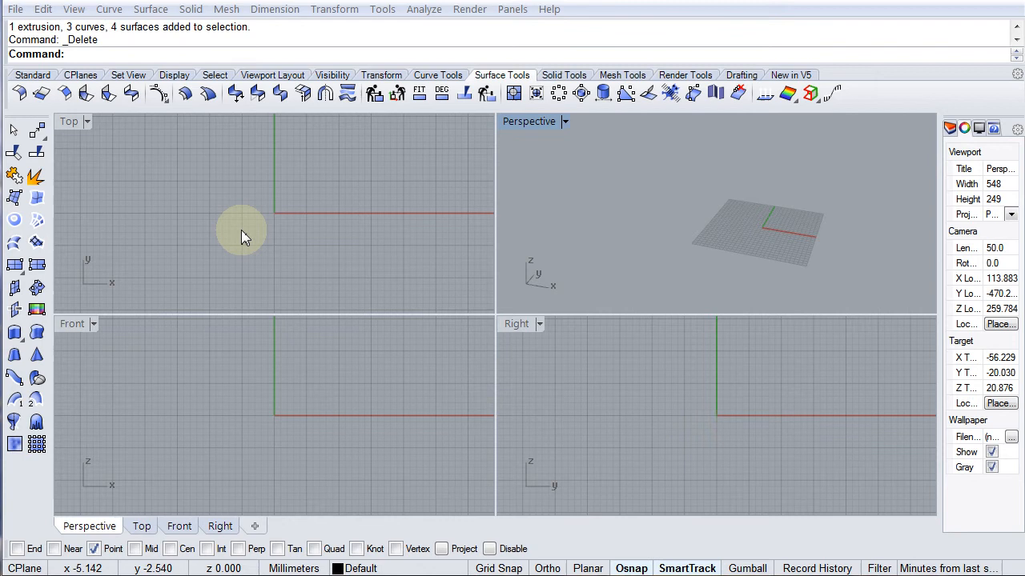
mouse_move(244, 223)
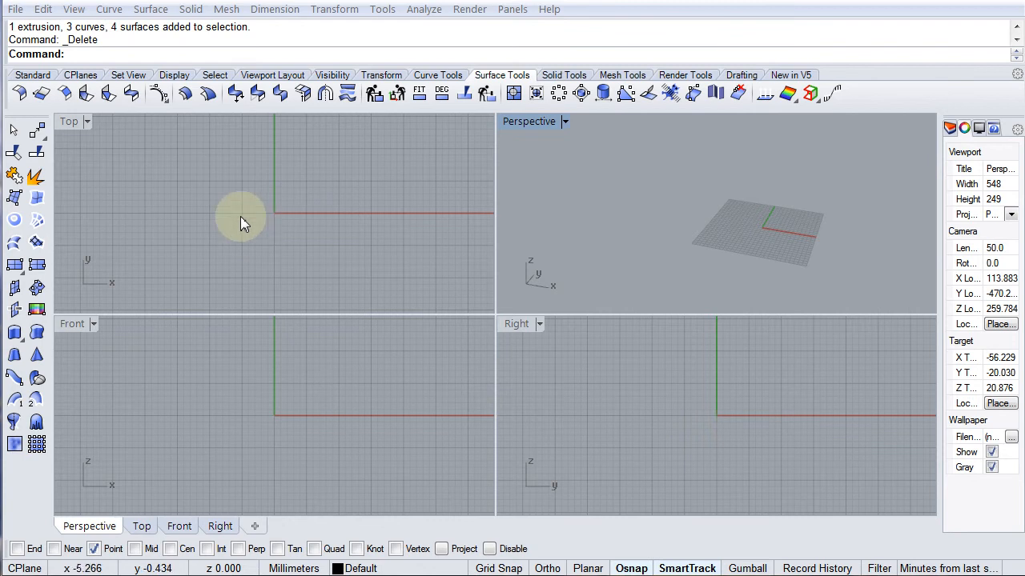
mouse_move(106, 194)
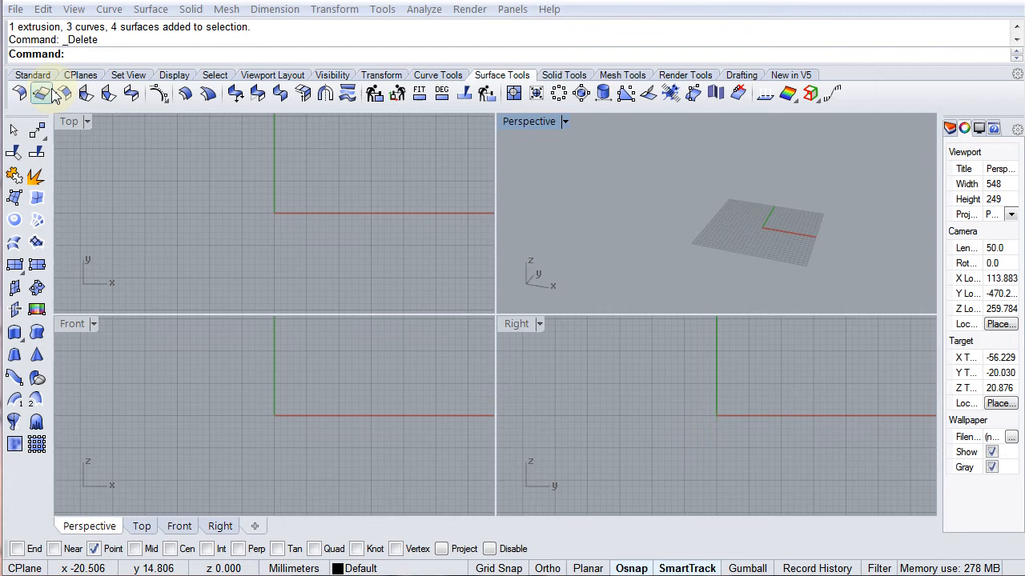
mouse_move(41, 94)
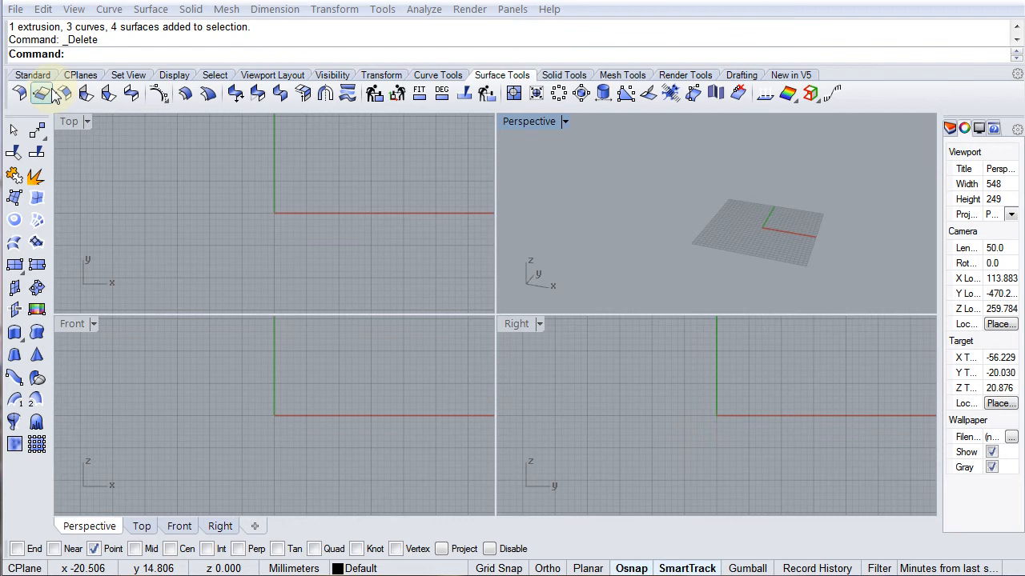
mouse_move(62, 94)
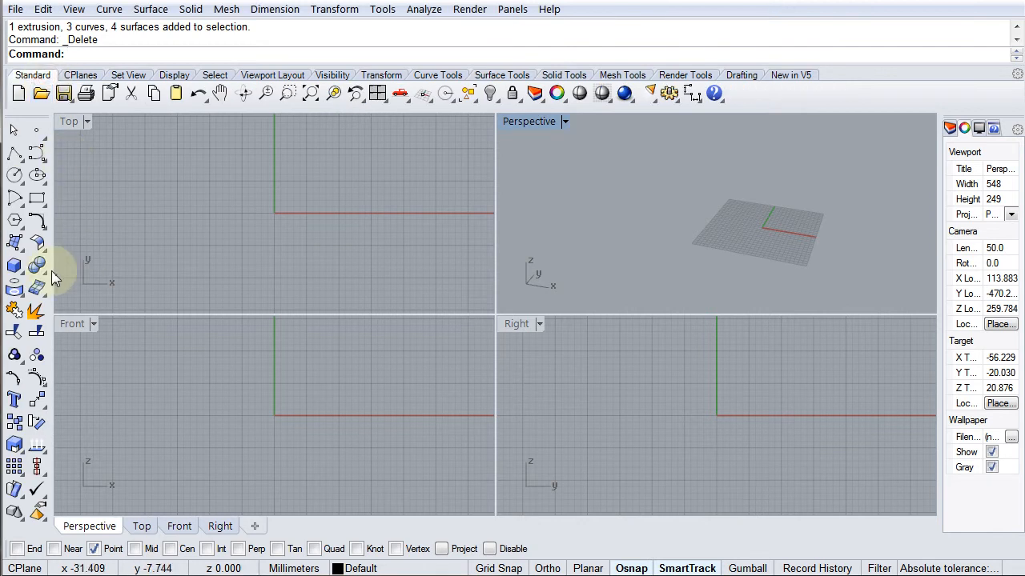
mouse_move(15, 266)
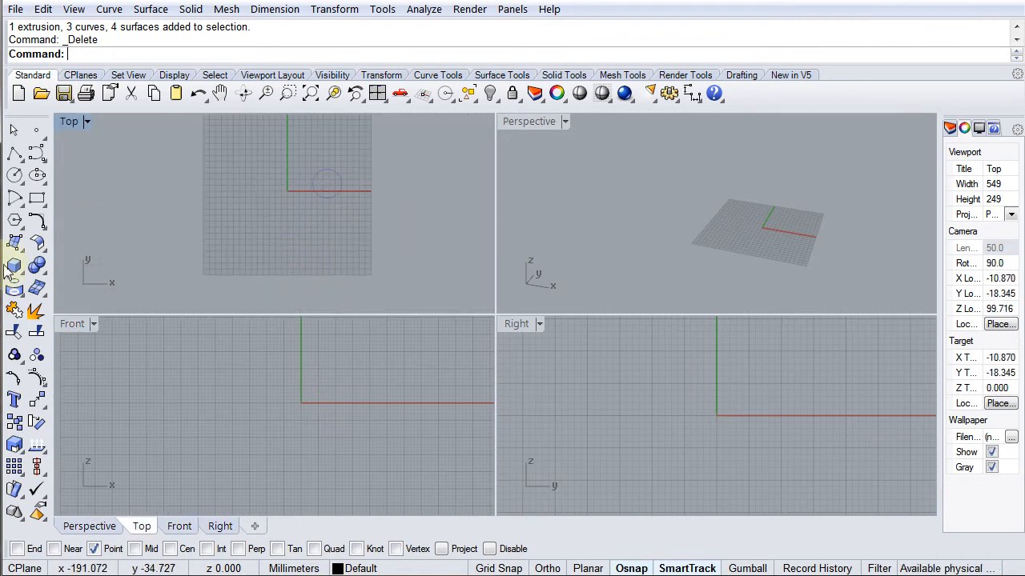
Draw a box from a corner in Top view: 100 mm long, 4 mm wide, 50 mm tall
left_click(14, 264)
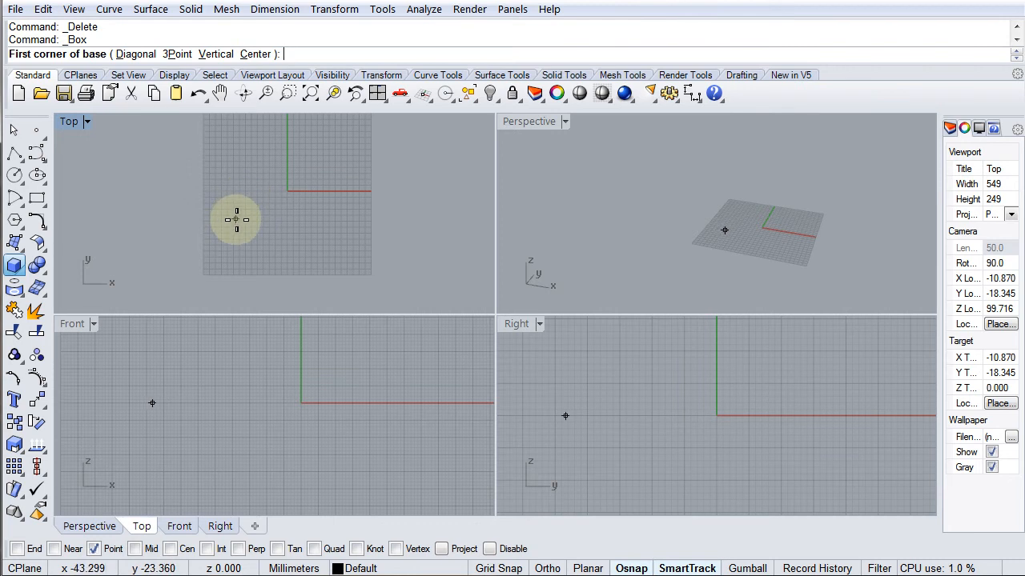
left_click(235, 219)
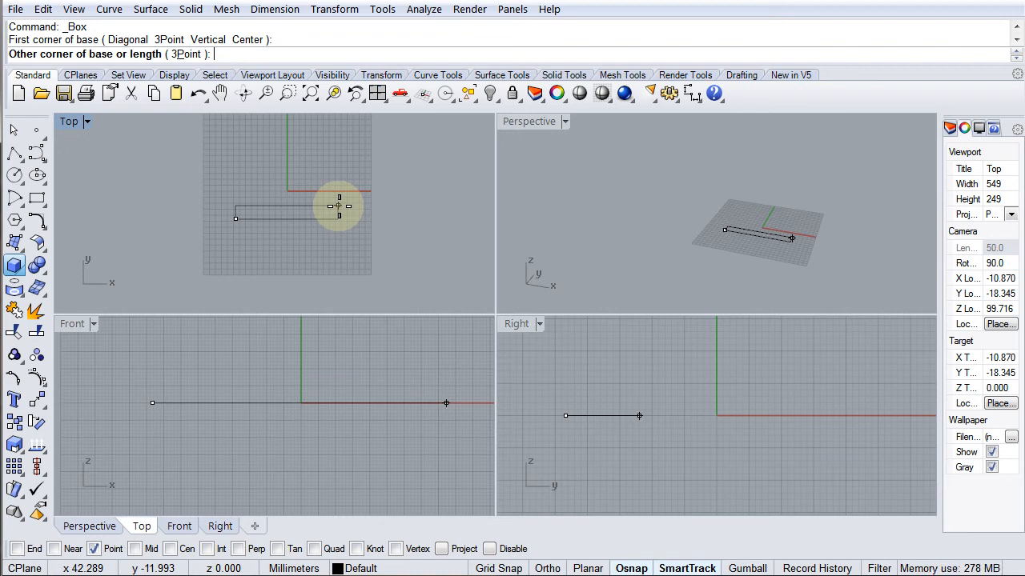
type("100")
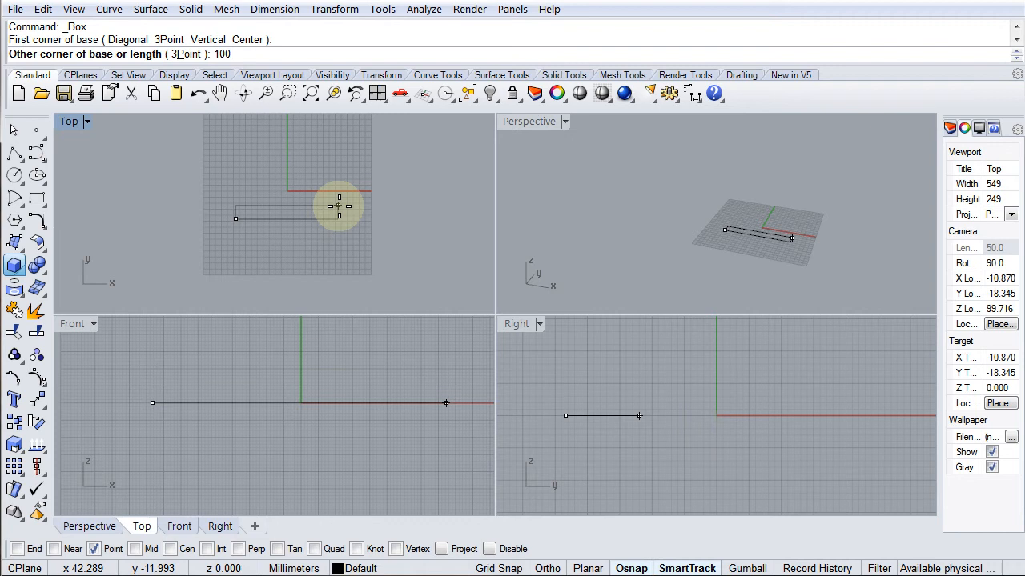
key("Enter")
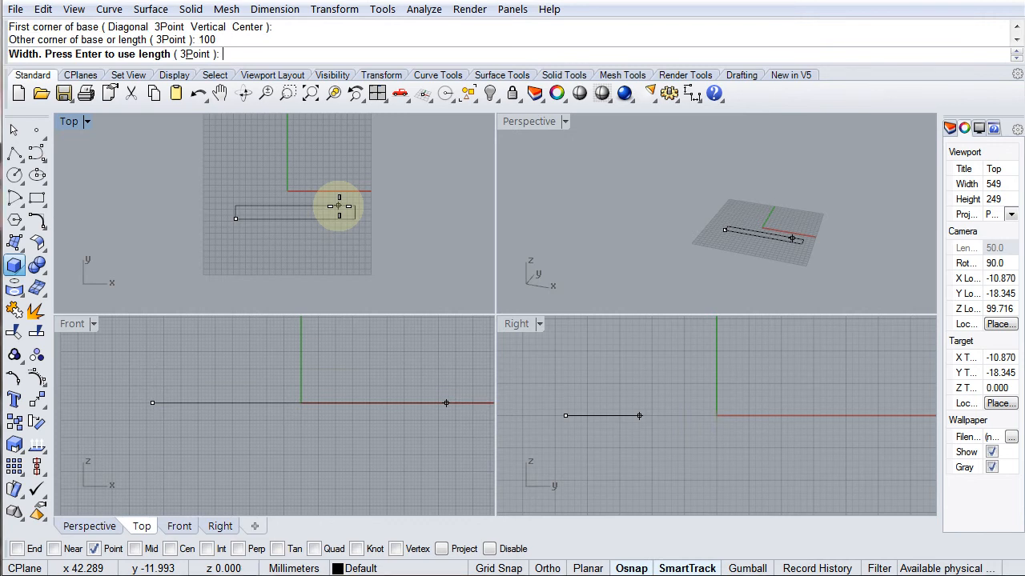
type("4")
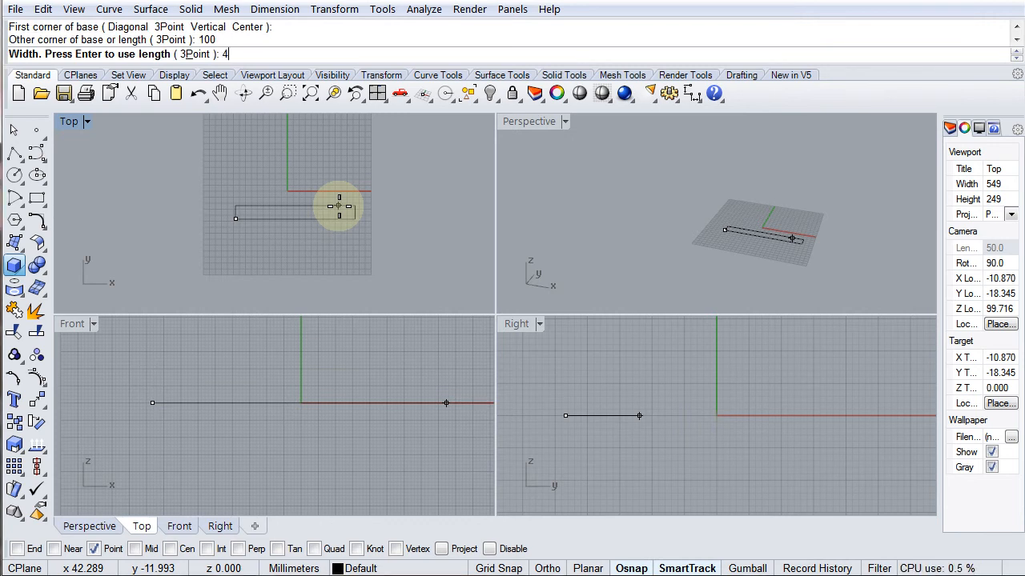
key("enter")
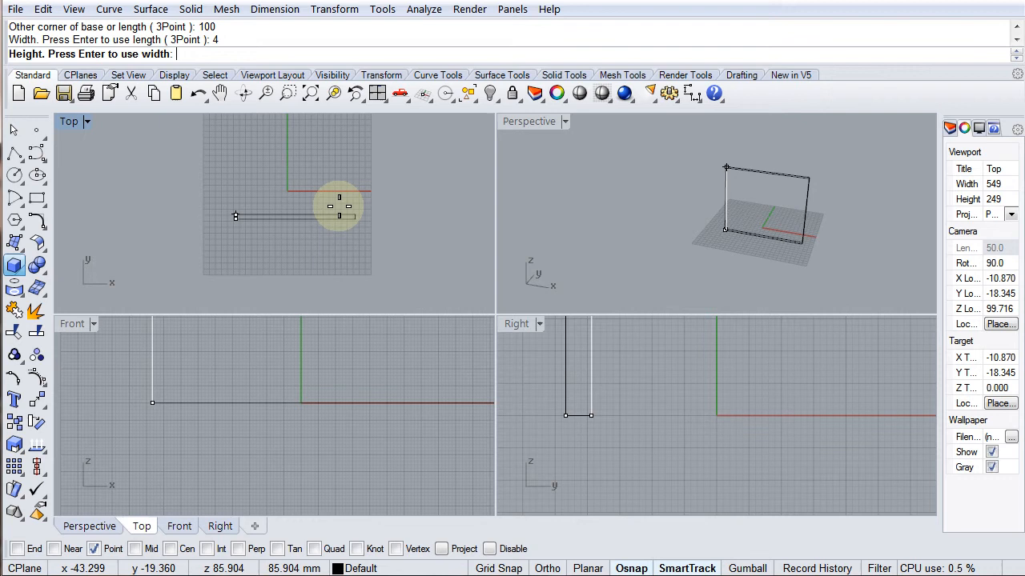
type("50")
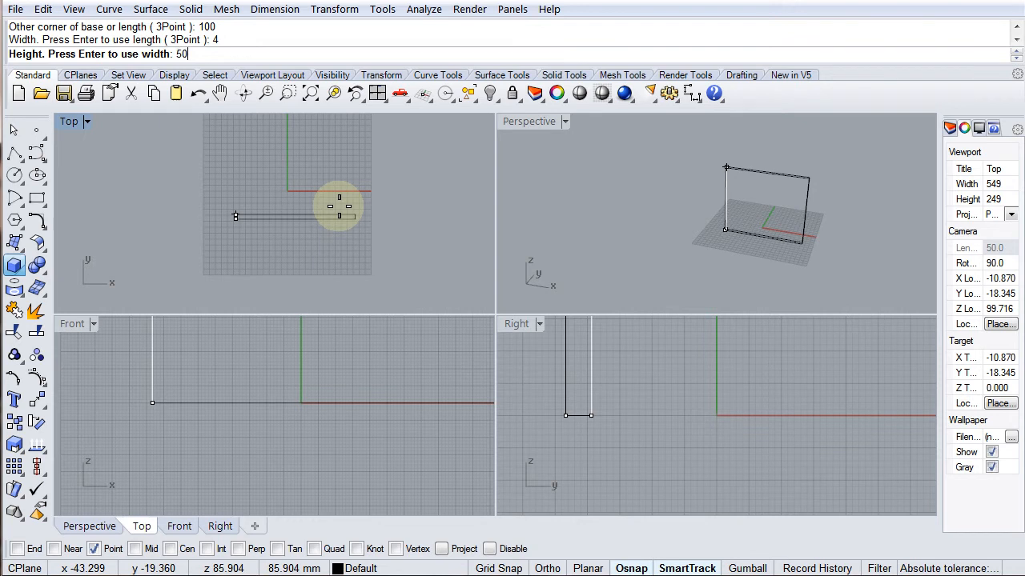
key("Enter")
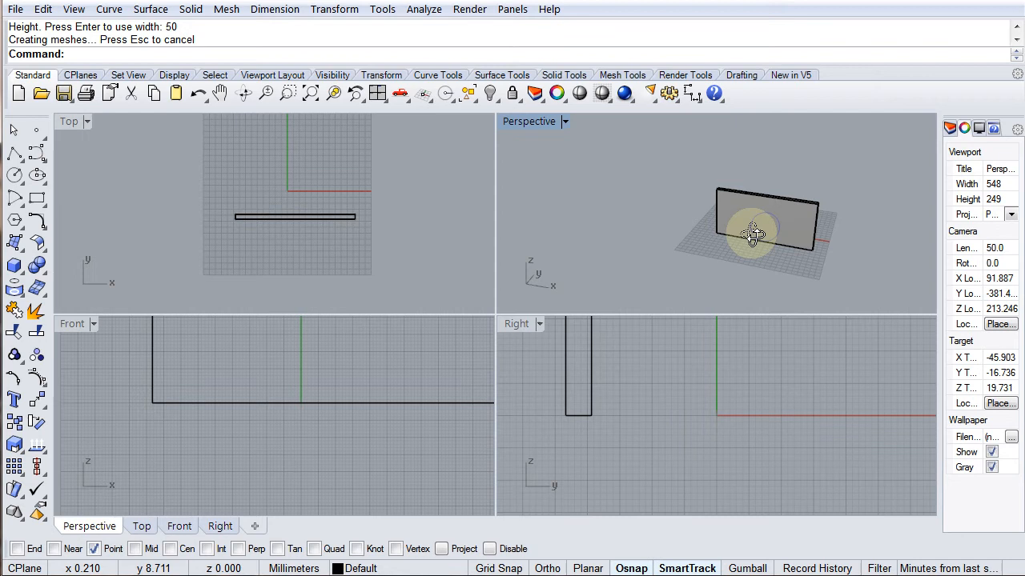
Orbit the view around the new 100×4×50 mm slab
left_click_drag(752, 237, 703, 231)
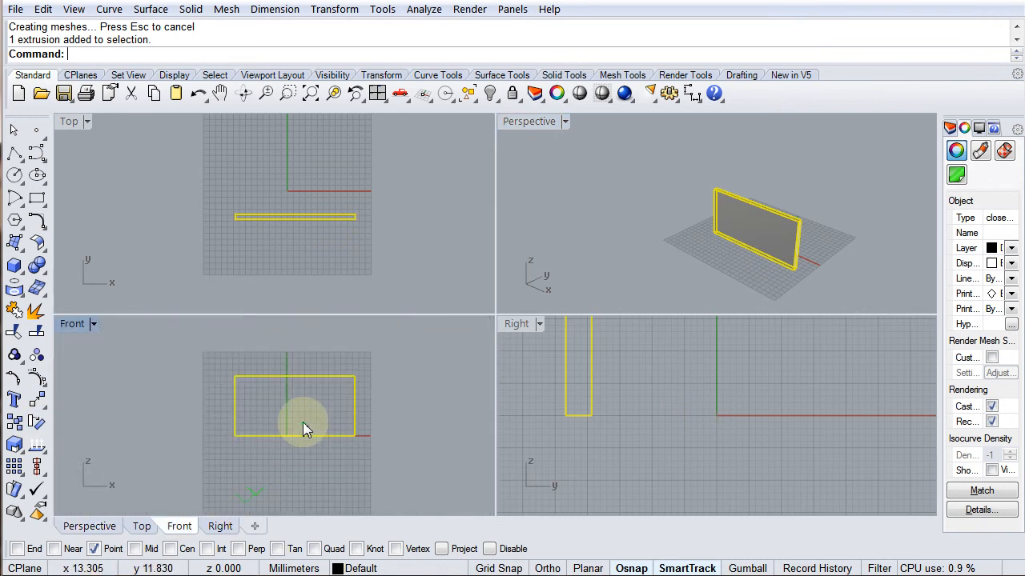
mouse_move(369, 306)
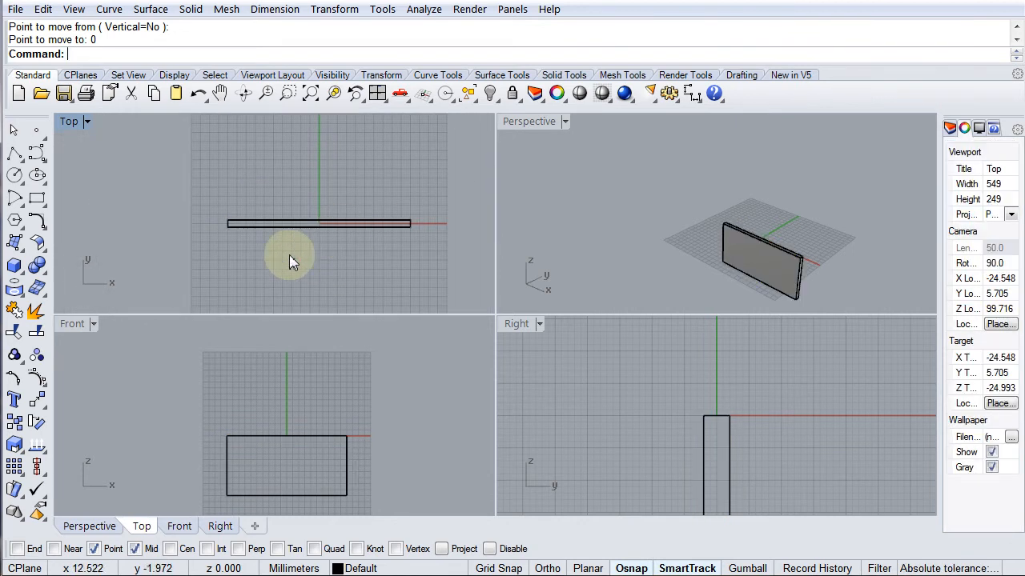
mouse_move(349, 231)
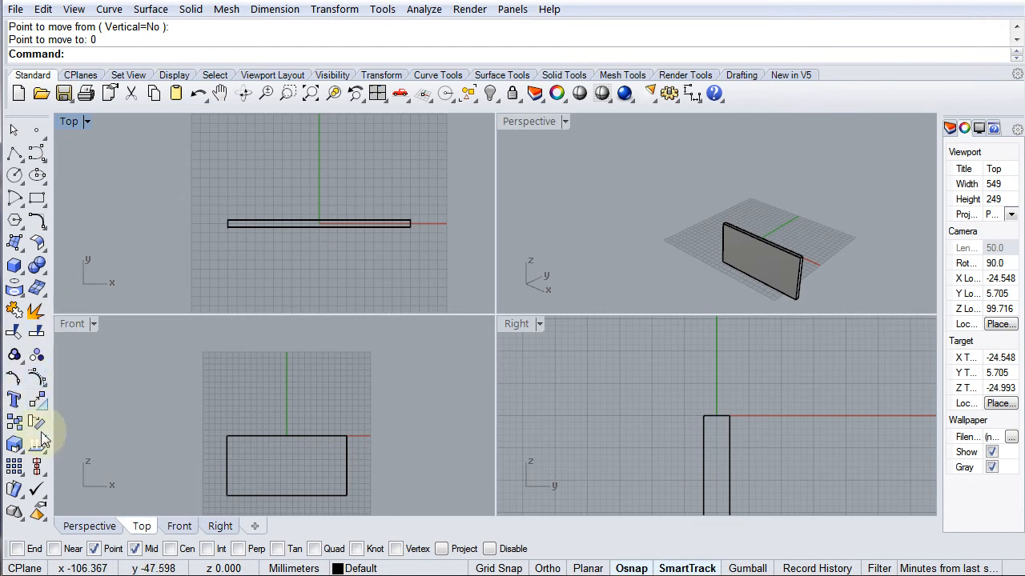
Rotate the box 90 degrees about the origin
left_click(37, 424)
type("90")
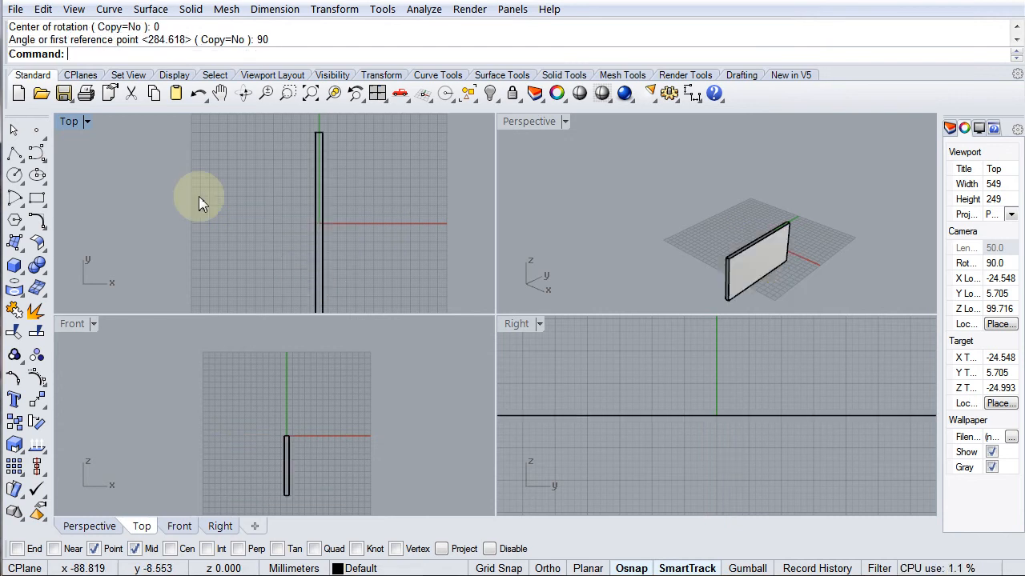
mouse_move(232, 232)
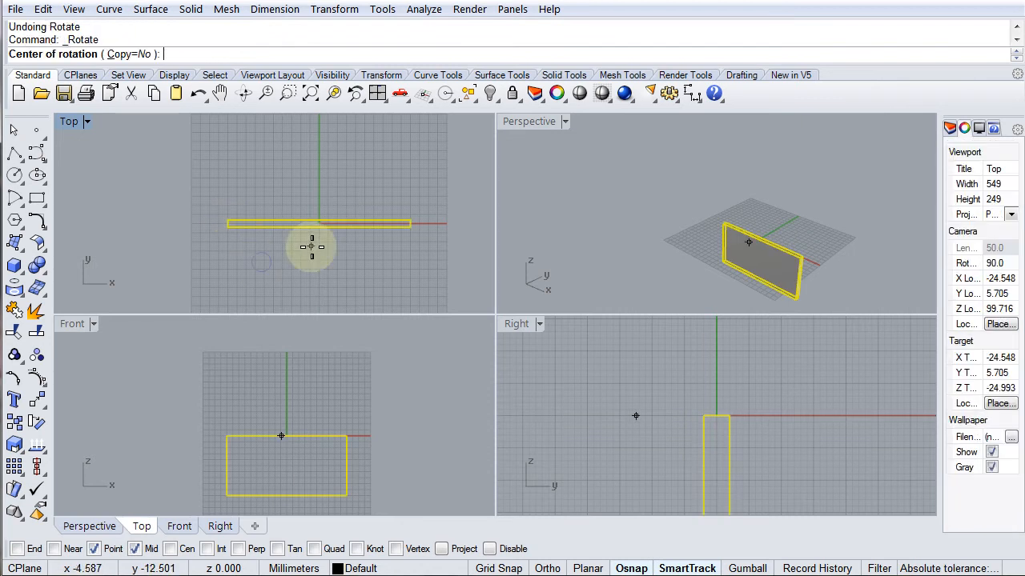
left_click(311, 246)
type("0")
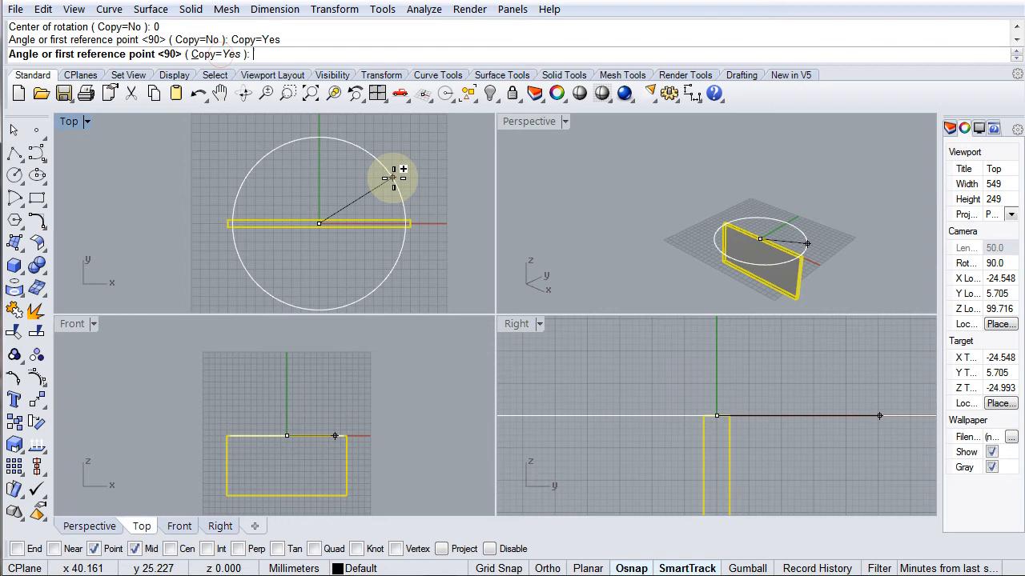
type("90")
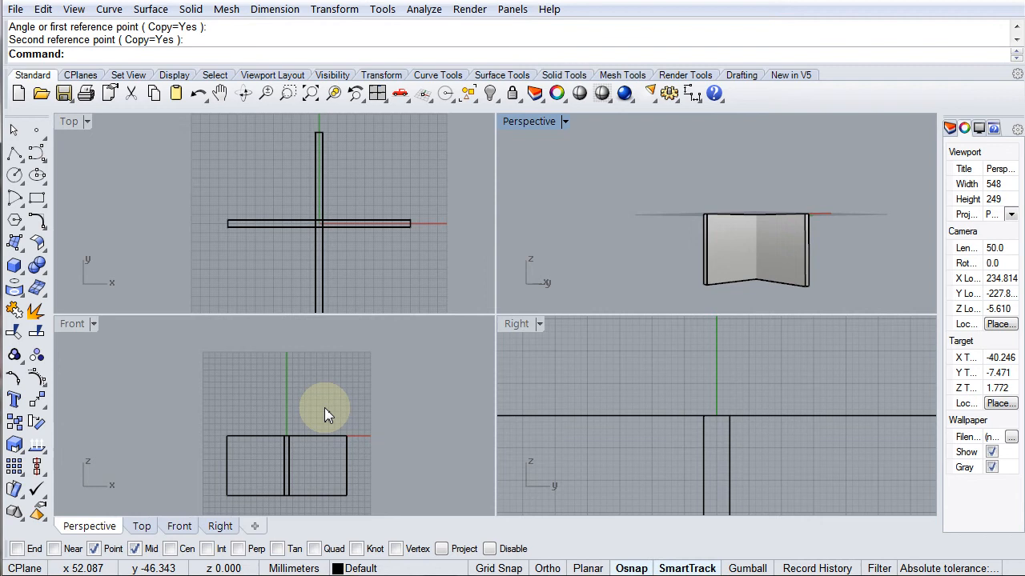
mouse_move(308, 224)
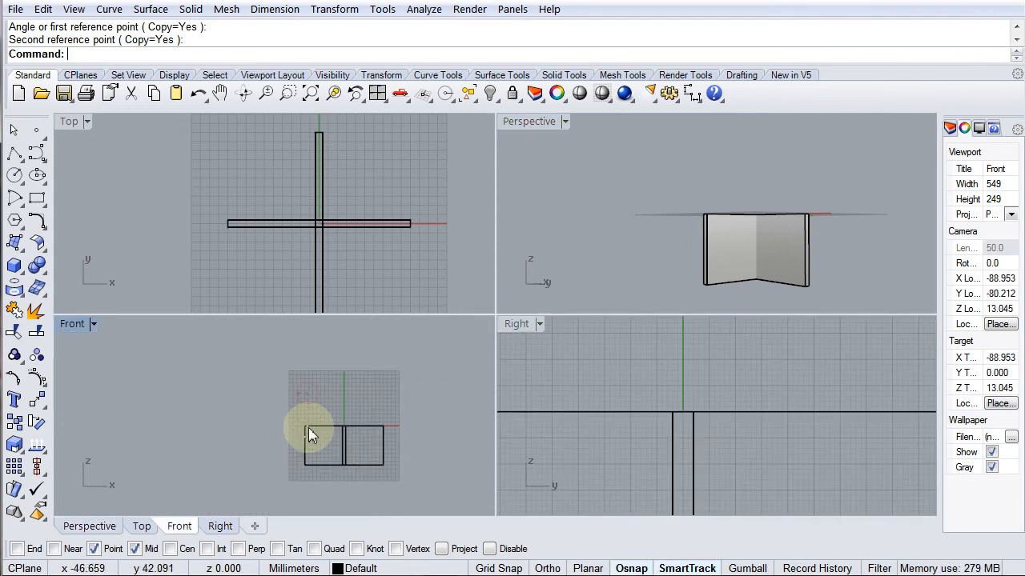
left_click(336, 444)
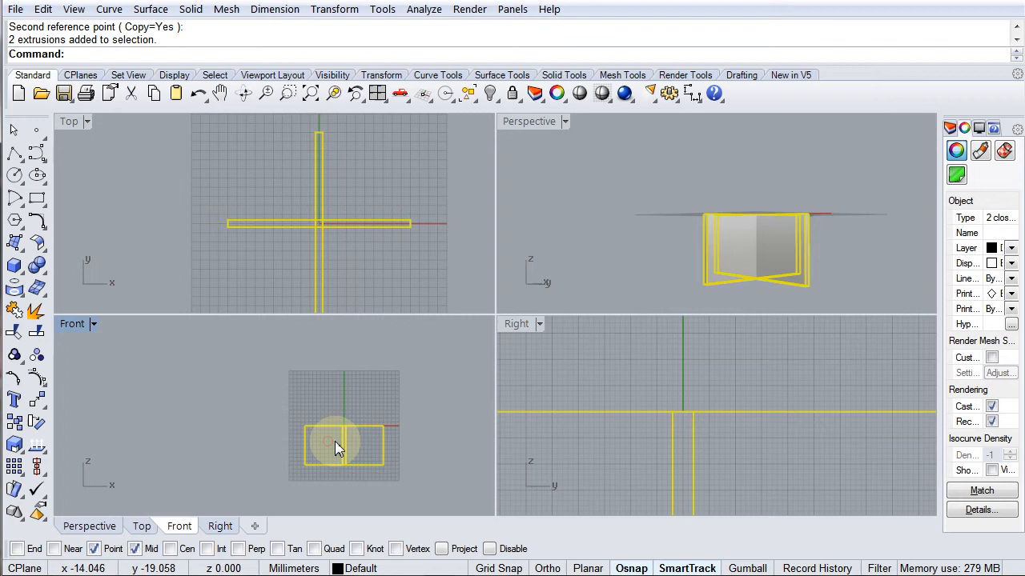
left_click_drag(337, 446, 345, 396)
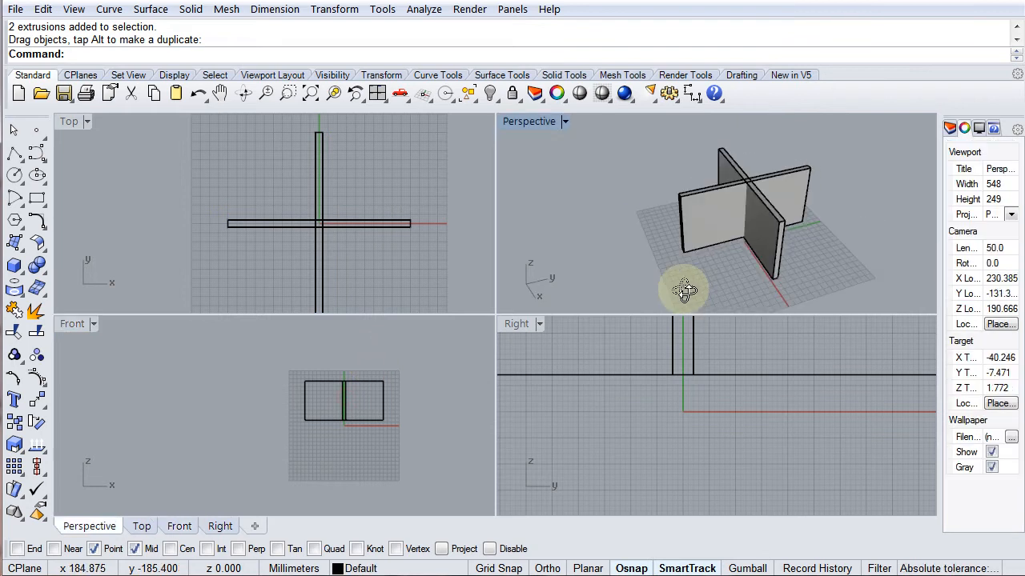
left_click_drag(685, 288, 768, 200)
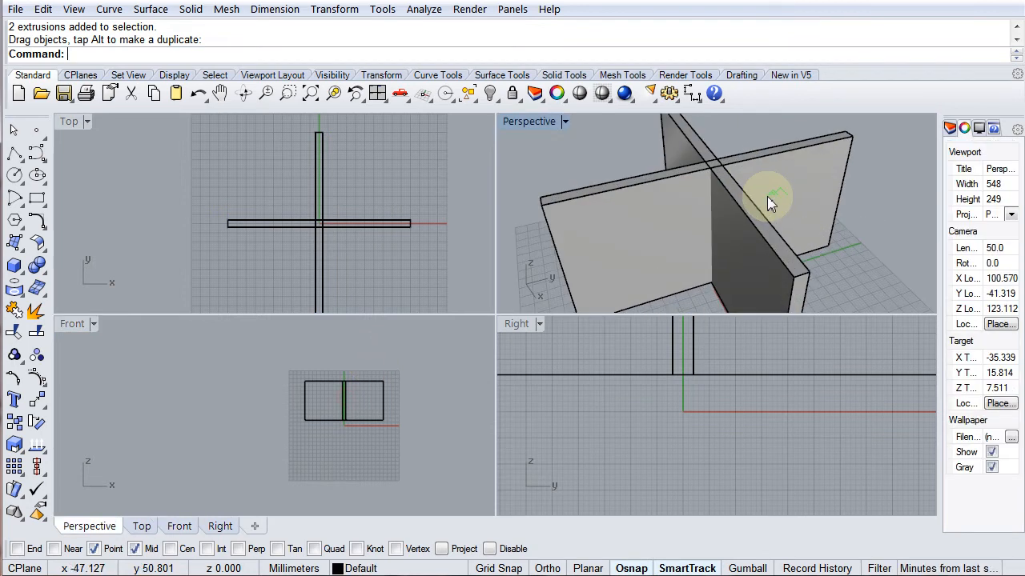
mouse_move(741, 167)
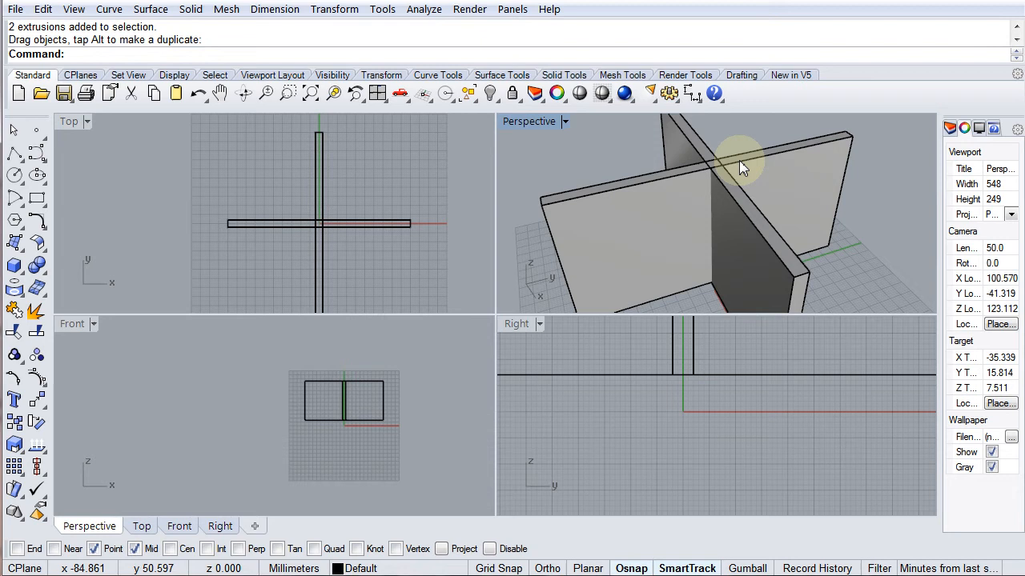
mouse_move(766, 253)
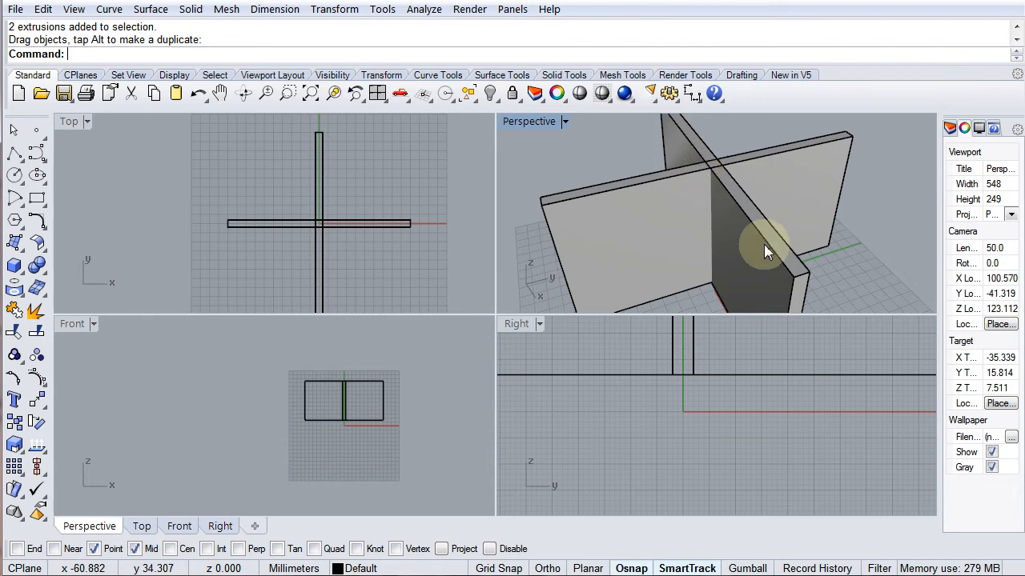
mouse_move(728, 200)
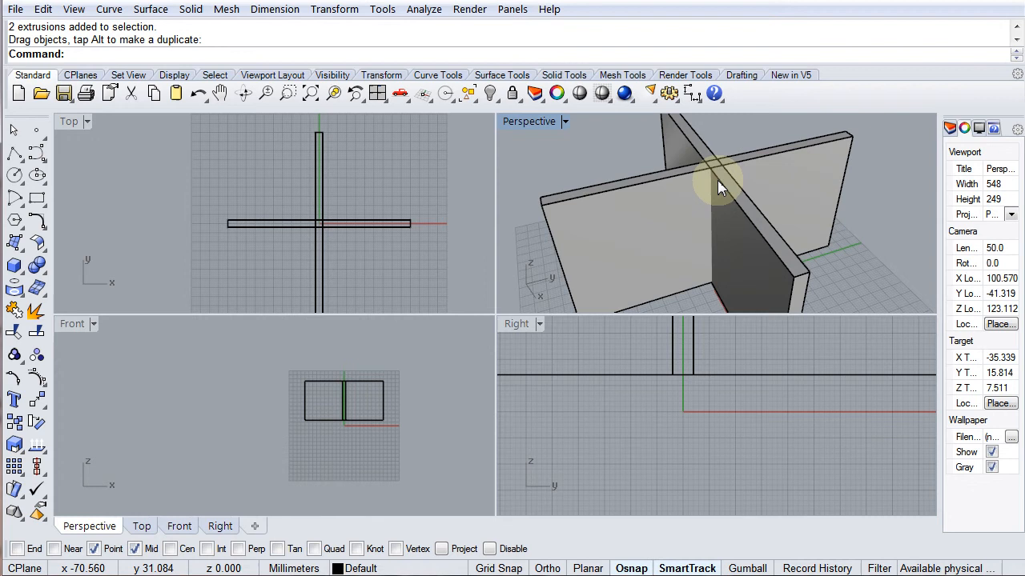
mouse_move(735, 168)
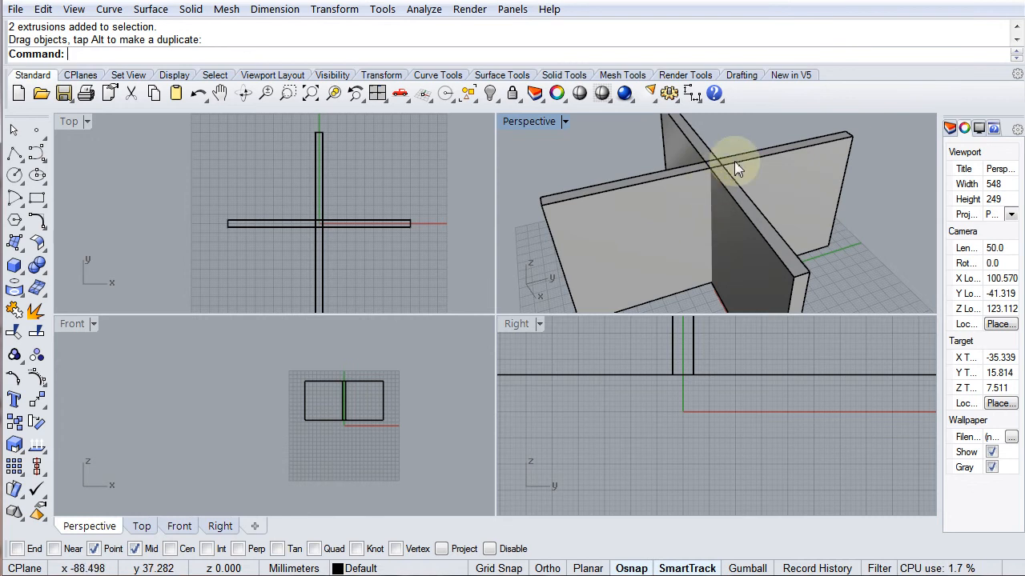
left_click_drag(736, 168, 740, 228)
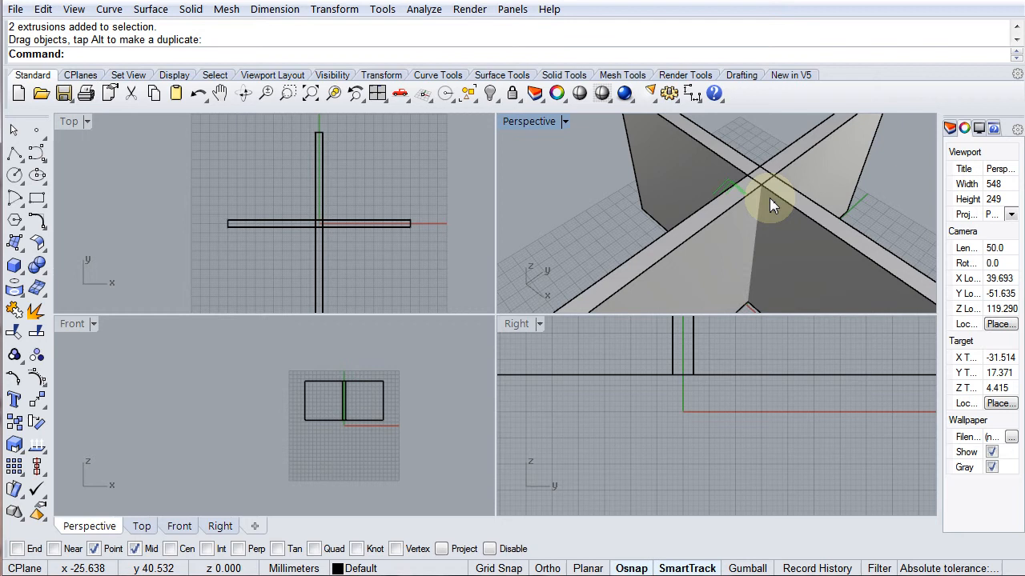
left_click_drag(768, 200, 769, 204)
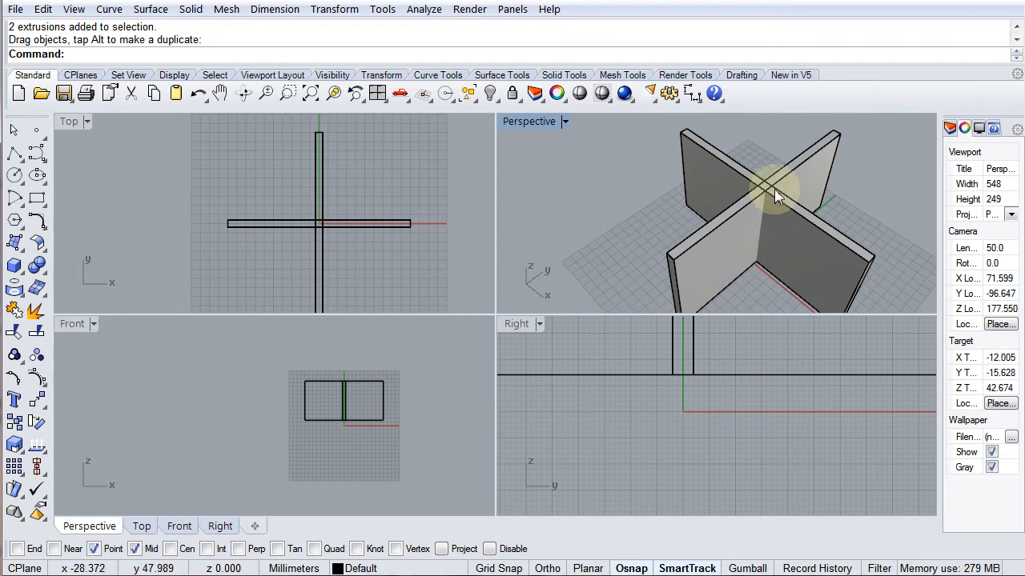
mouse_move(760, 210)
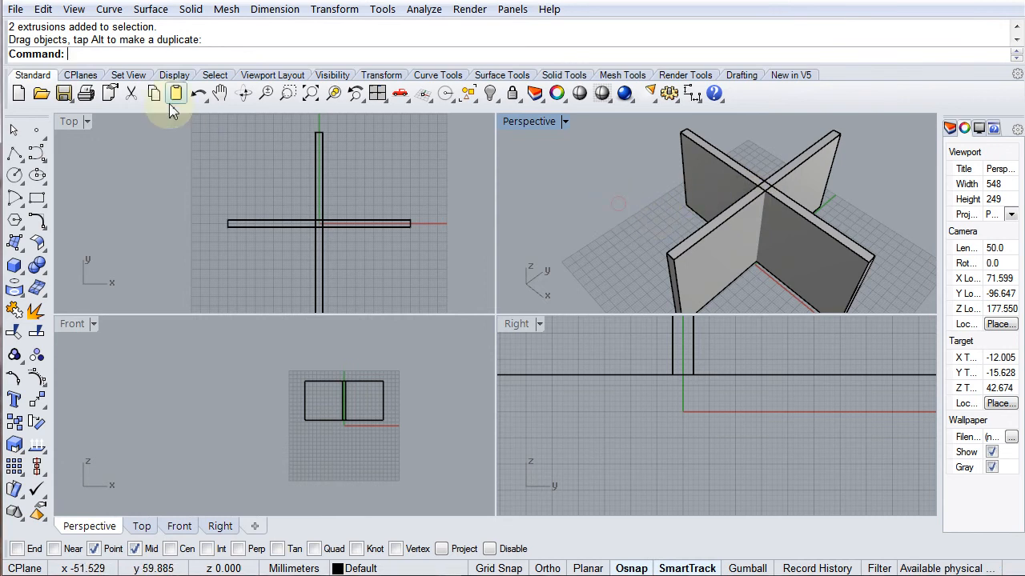
Try a Boolean intersection on the crossing boxes from Solid Tools, then undo it
left_click(14, 265)
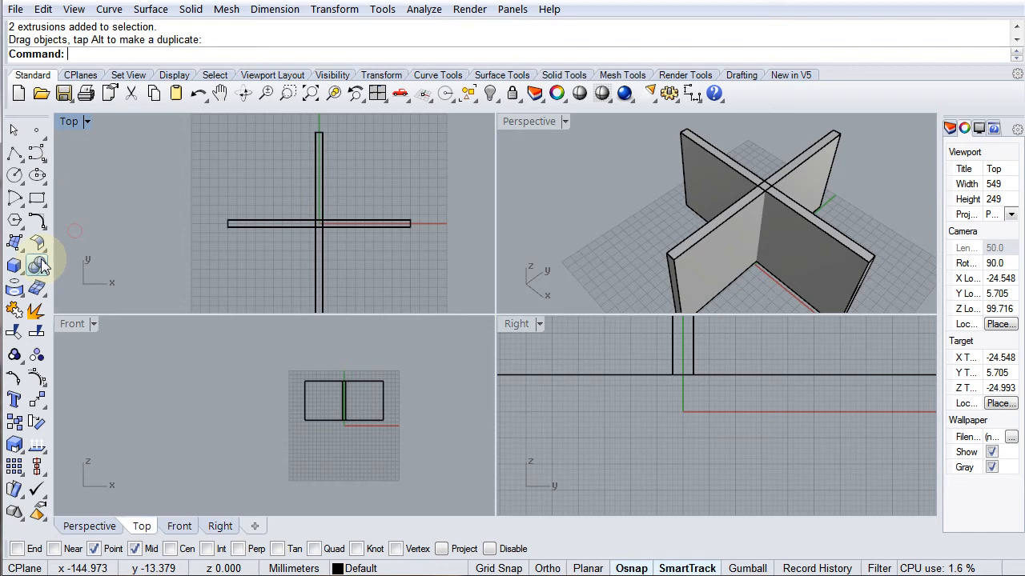
left_click(36, 264)
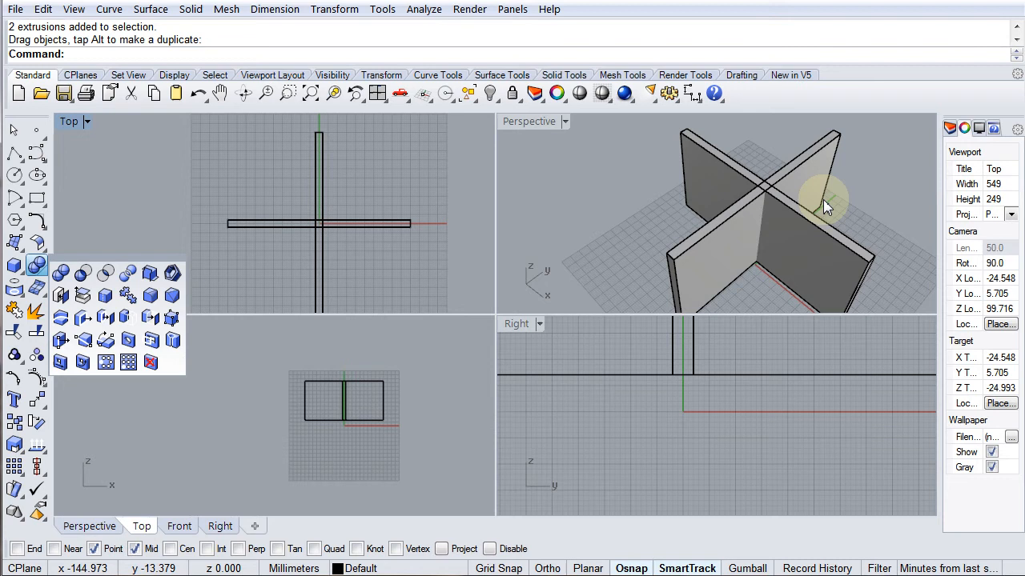
mouse_move(735, 225)
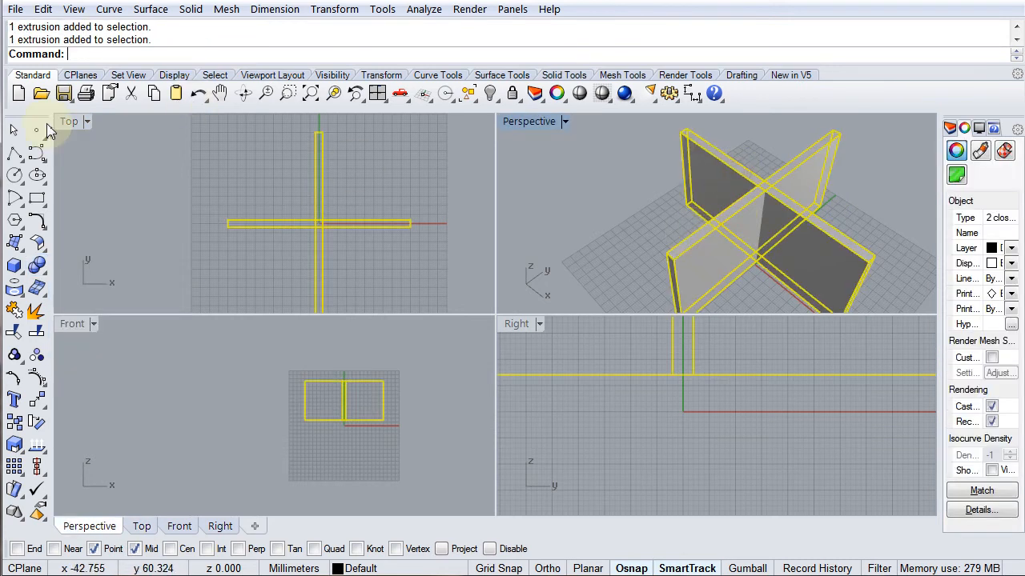
left_click(15, 264)
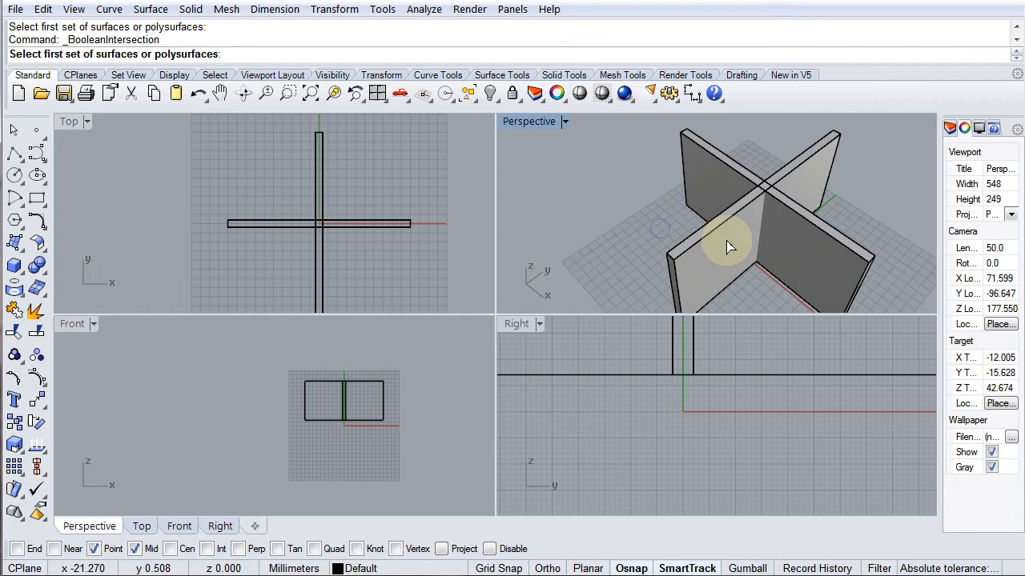
left_click(728, 247)
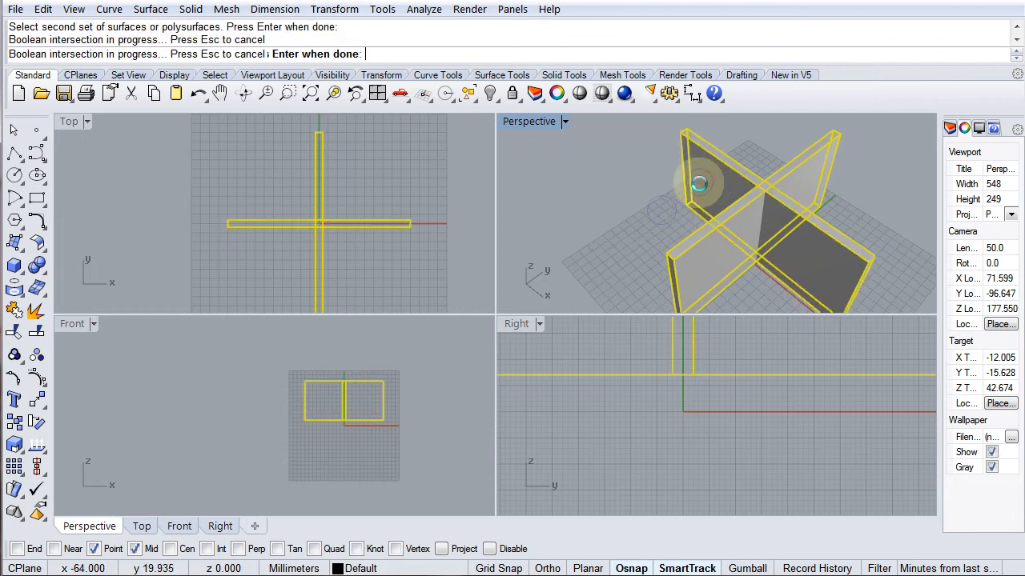
key("Return")
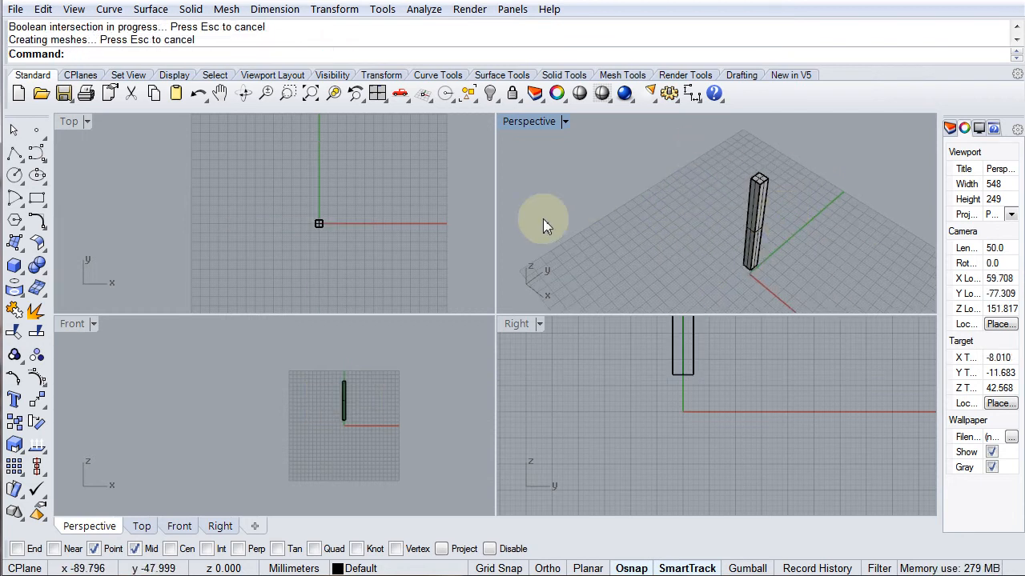
key("ctrl+z")
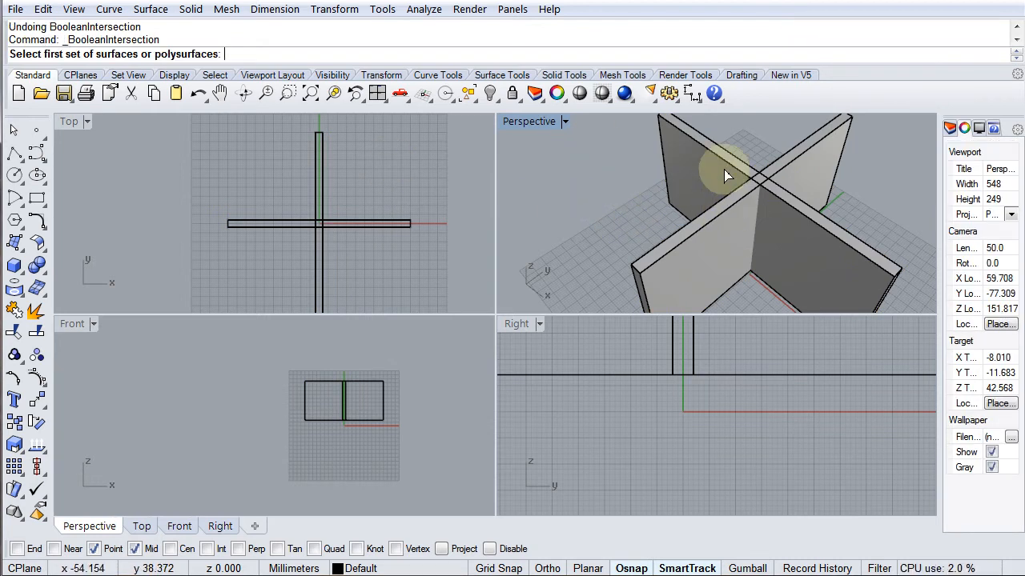
Pick the first slab for intersection, then click the other slab in the scene
left_click(720, 168)
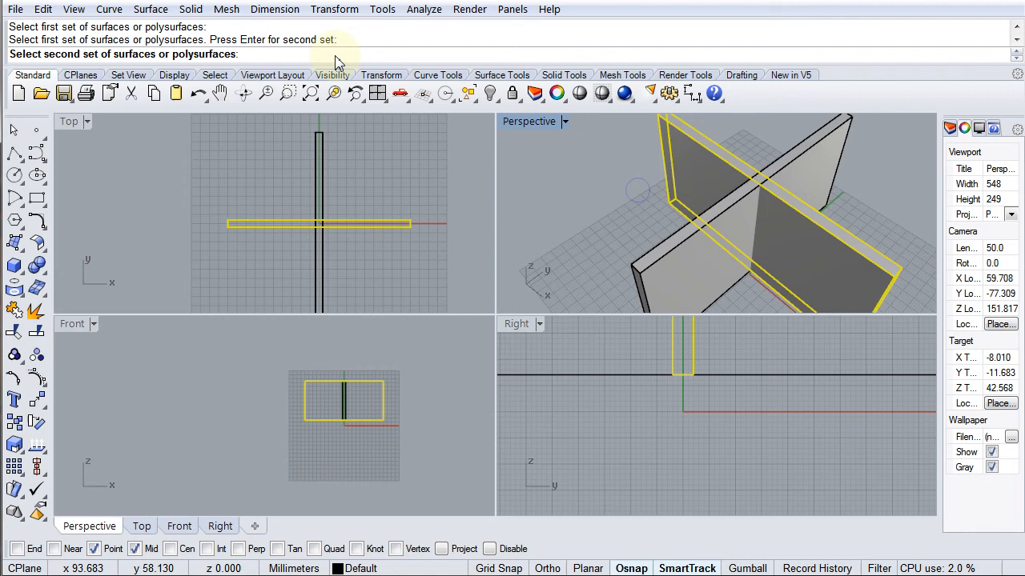
left_click(696, 248)
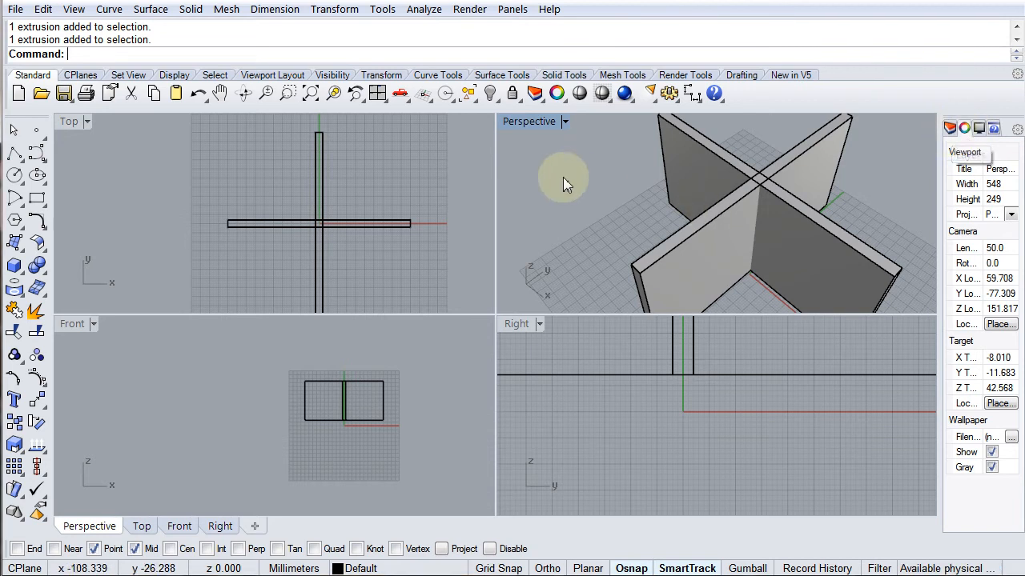
mouse_move(713, 226)
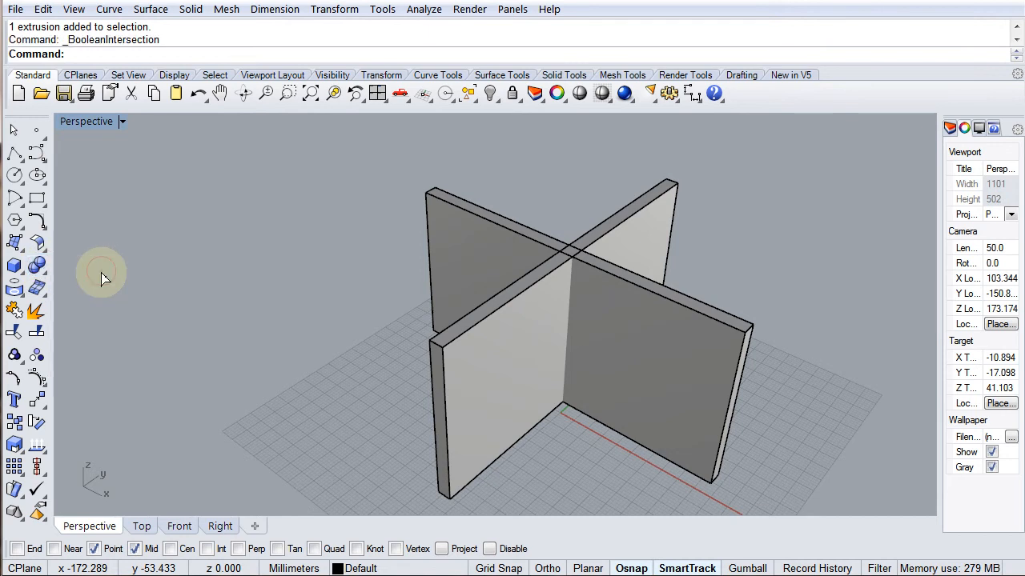
Pick one slab for the Boolean intersection and confirm it to move to the second
left_click(517, 282)
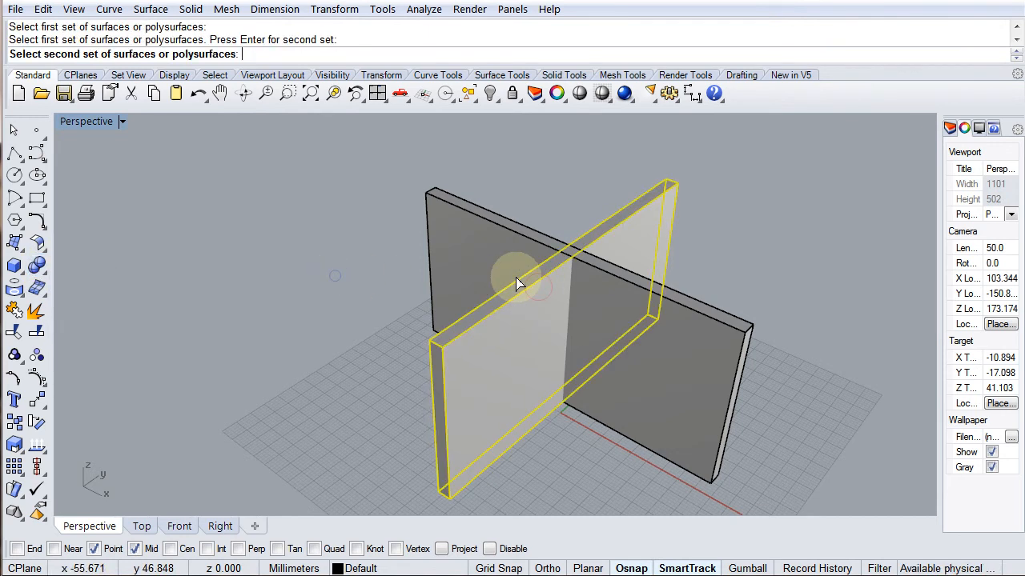
key("enter")
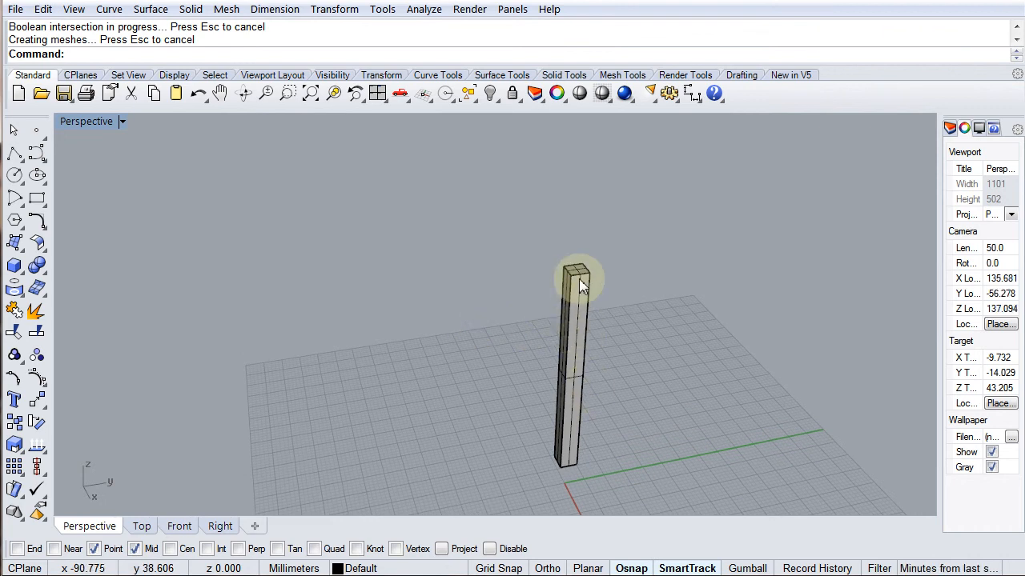
mouse_move(592, 324)
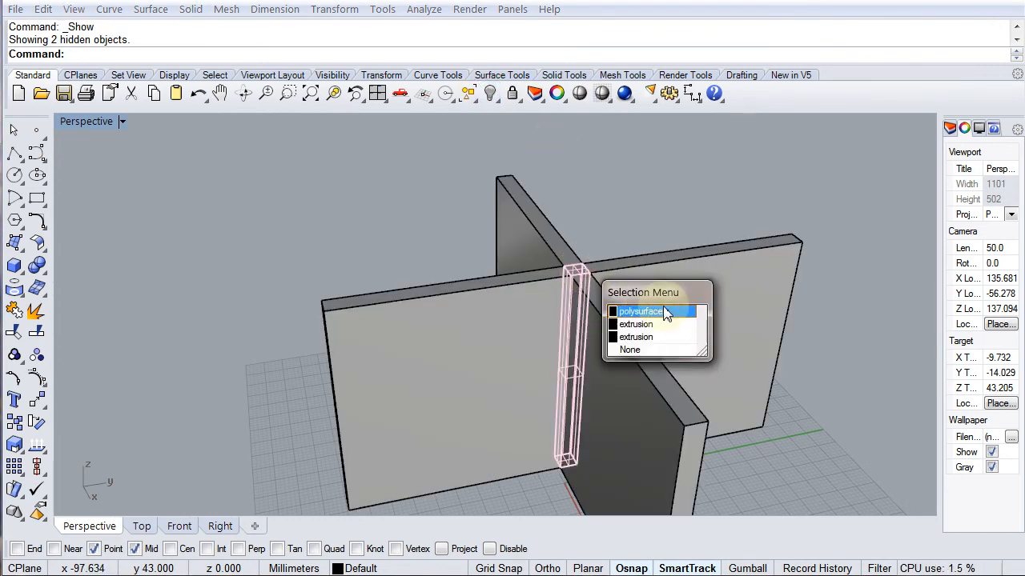
mouse_move(623, 289)
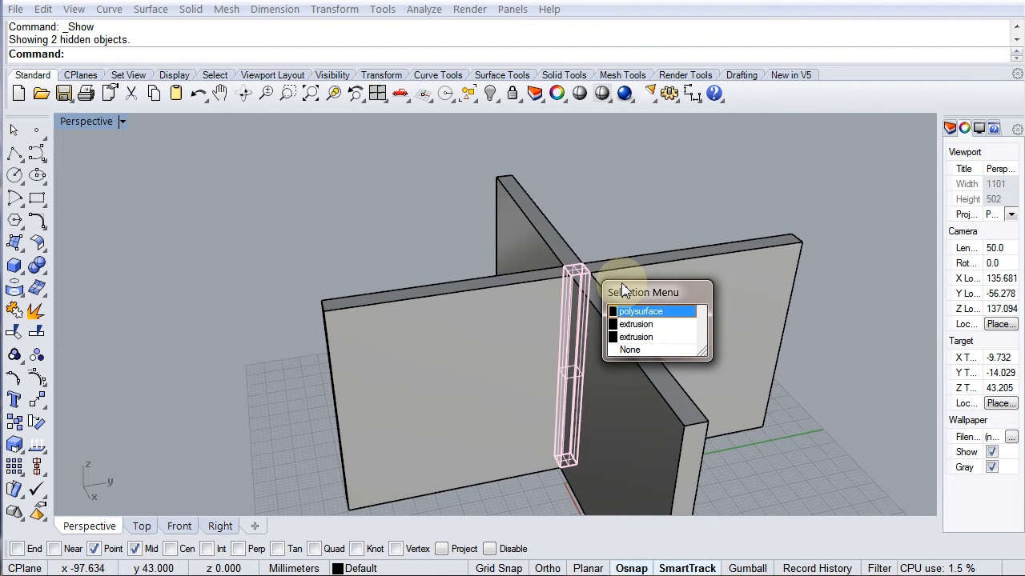
mouse_move(477, 291)
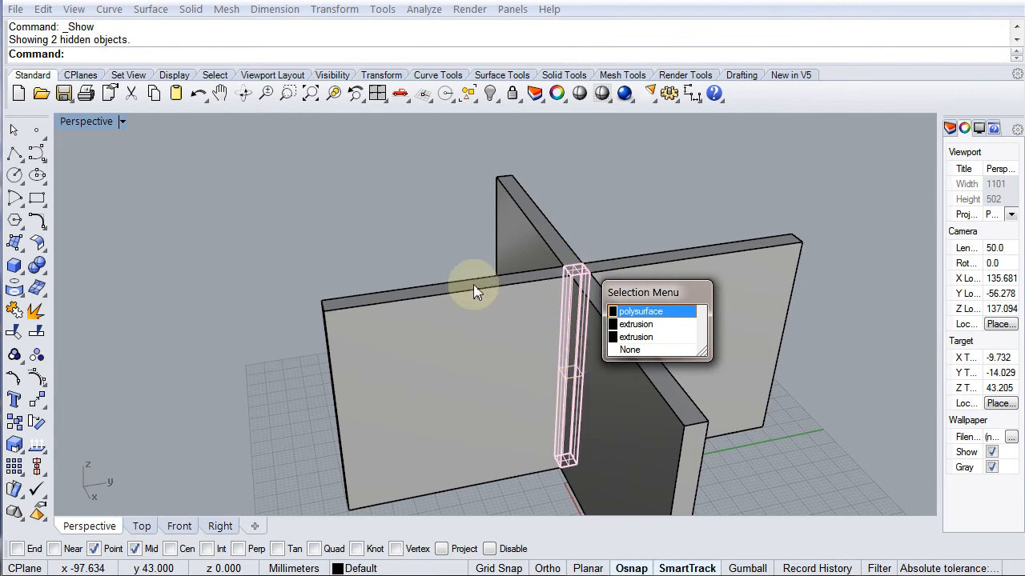
mouse_move(518, 294)
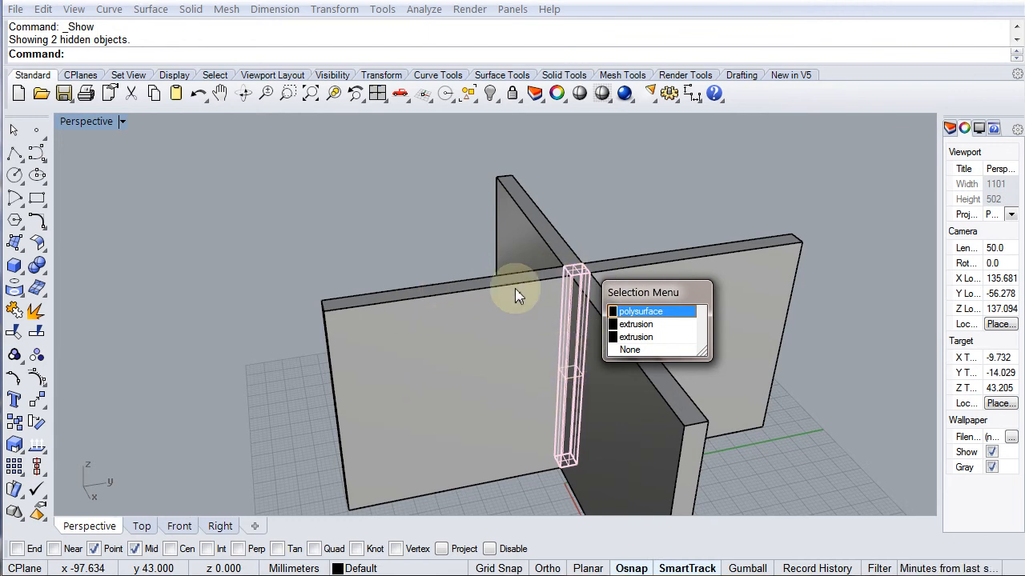
mouse_move(606, 444)
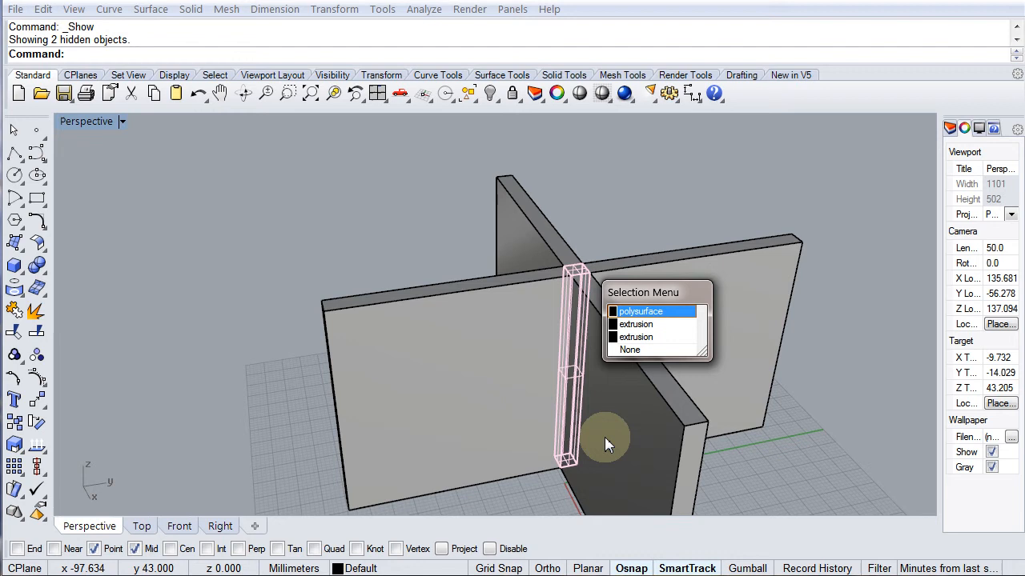
mouse_move(572, 412)
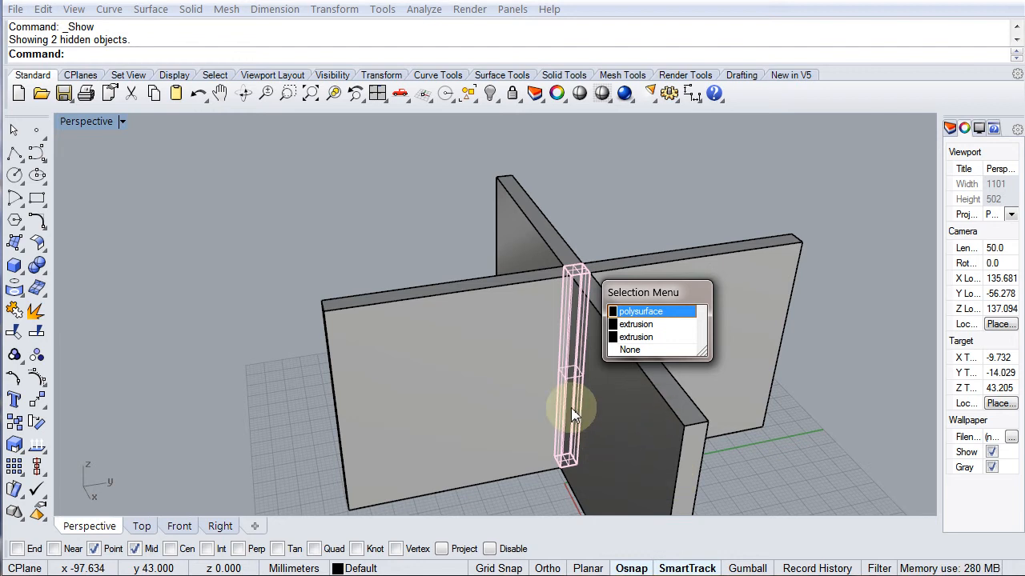
mouse_move(676, 432)
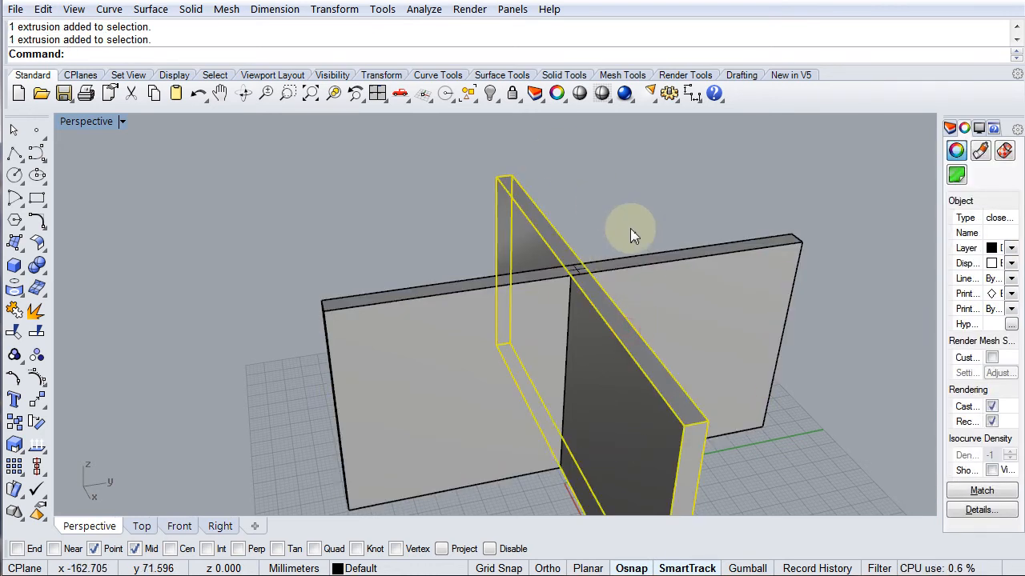
Hide both slabs so only the intersection post remains
left_click(489, 94)
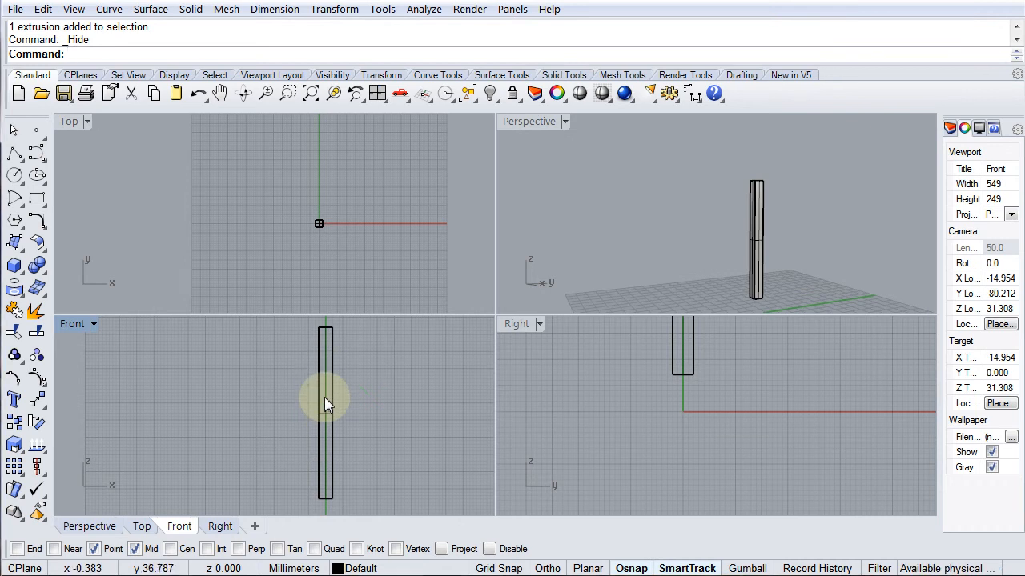
mouse_move(326, 427)
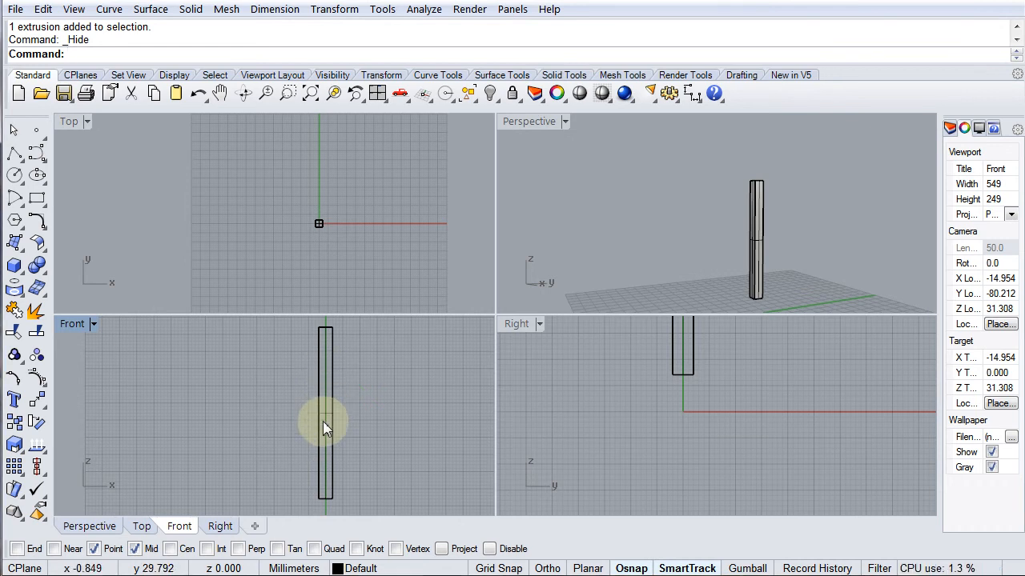
mouse_move(324, 402)
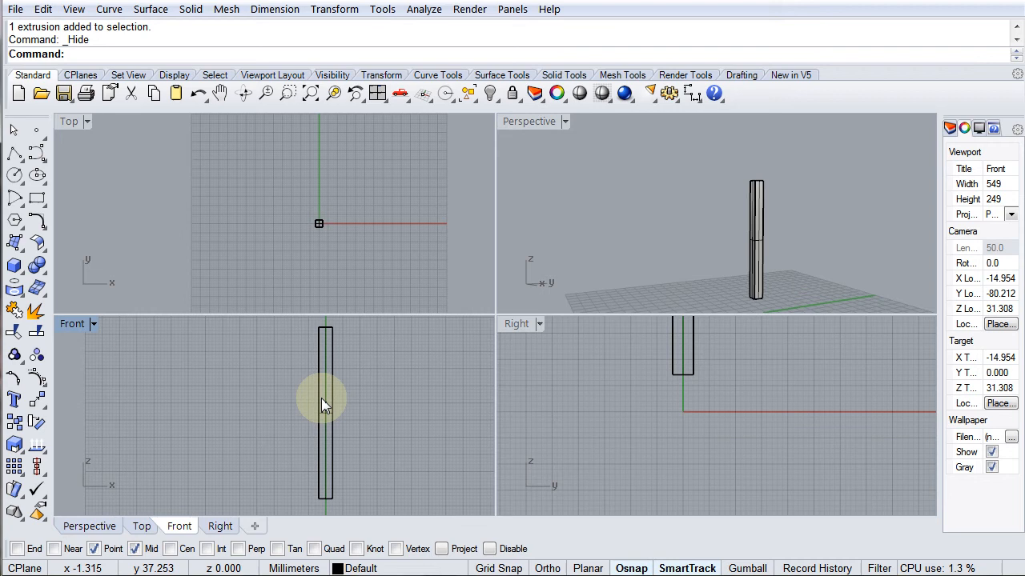
mouse_move(326, 419)
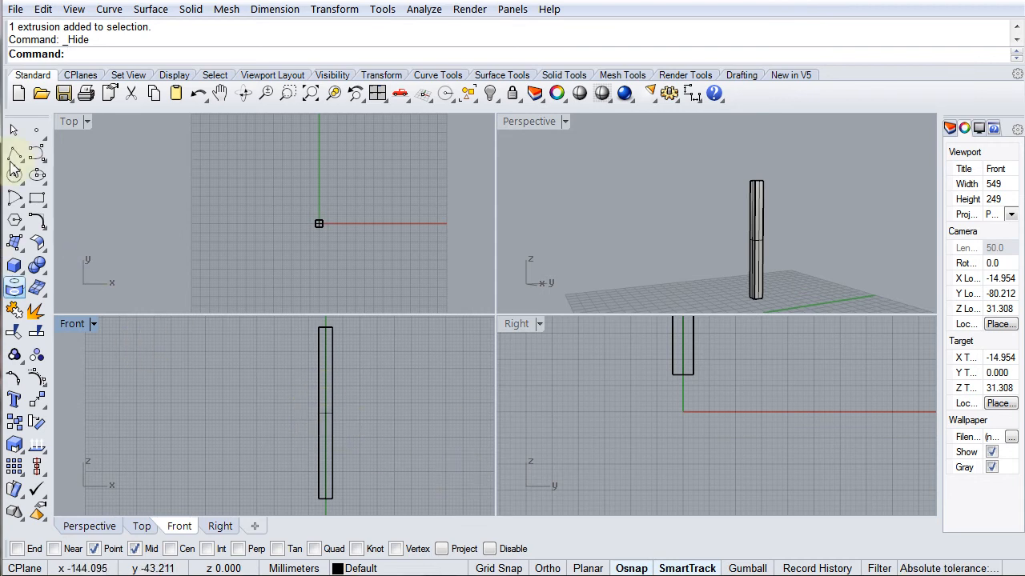
mouse_move(13, 153)
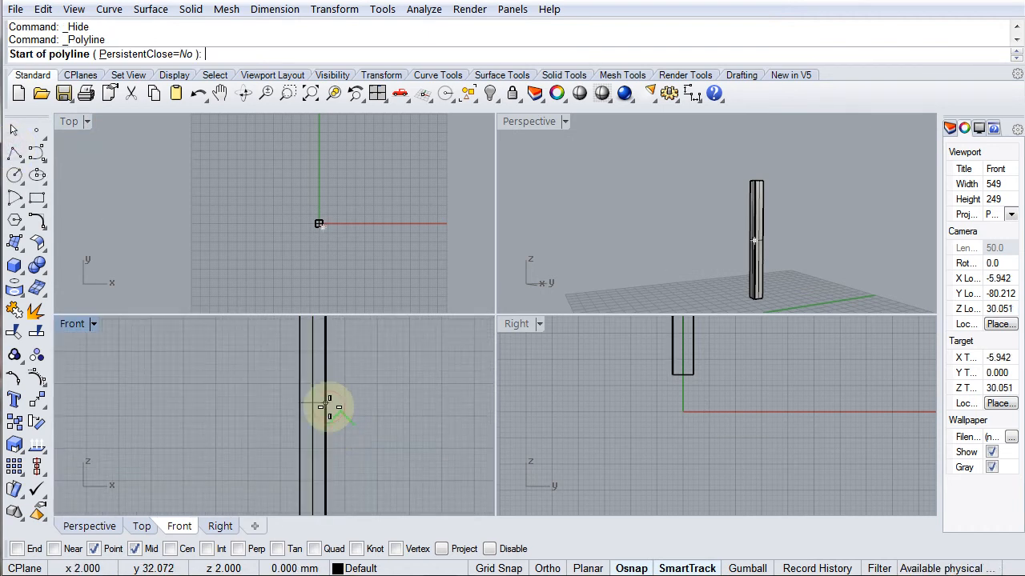
Place the first point of a horizontal line on the post in Front view
left_click(329, 407)
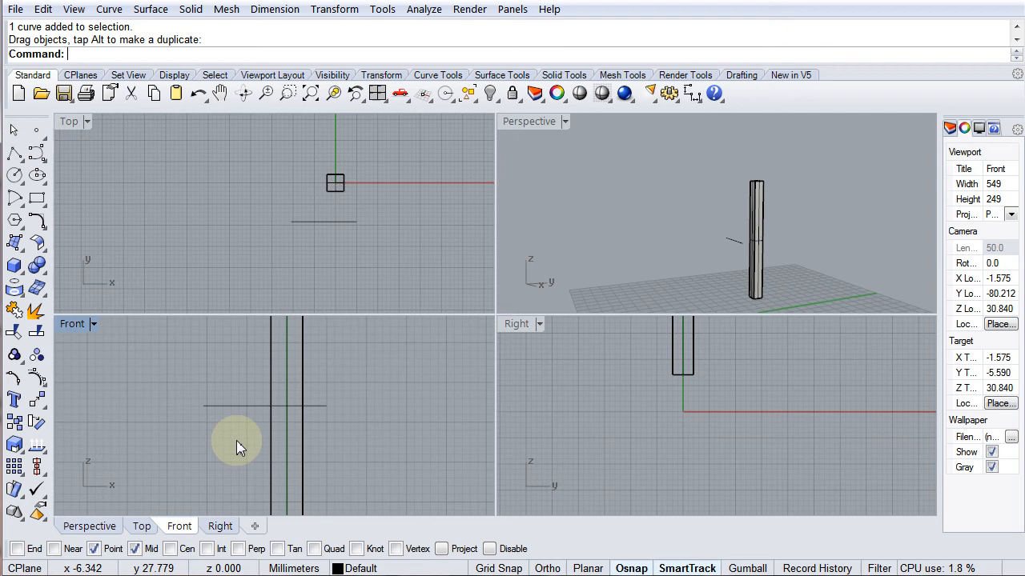
mouse_move(320, 412)
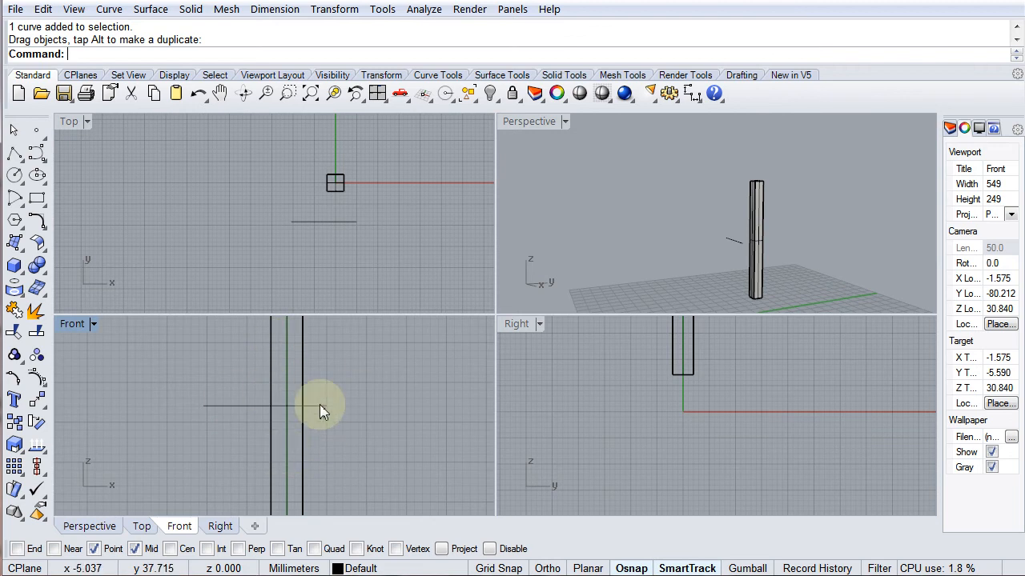
mouse_move(272, 400)
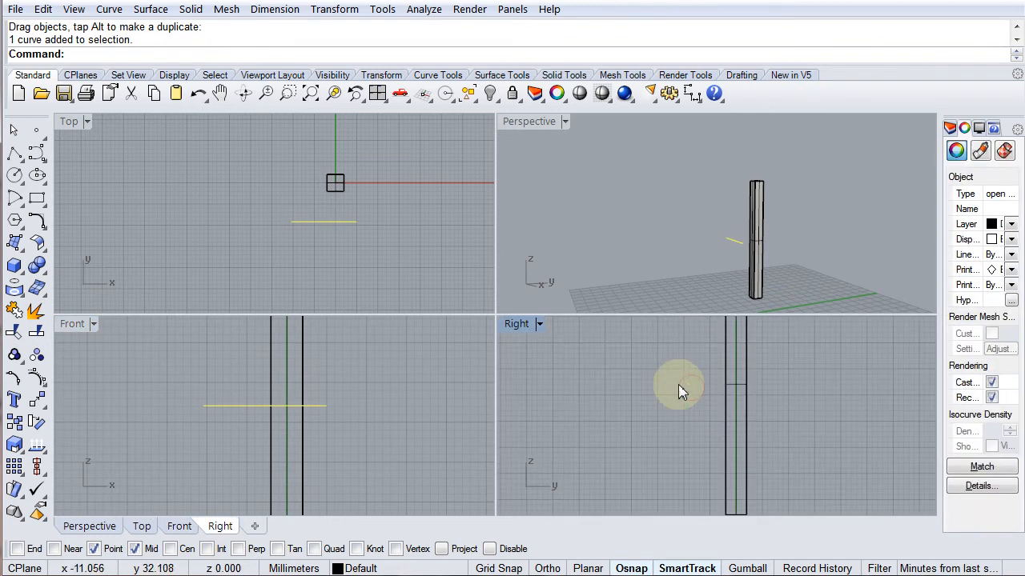
mouse_move(727, 391)
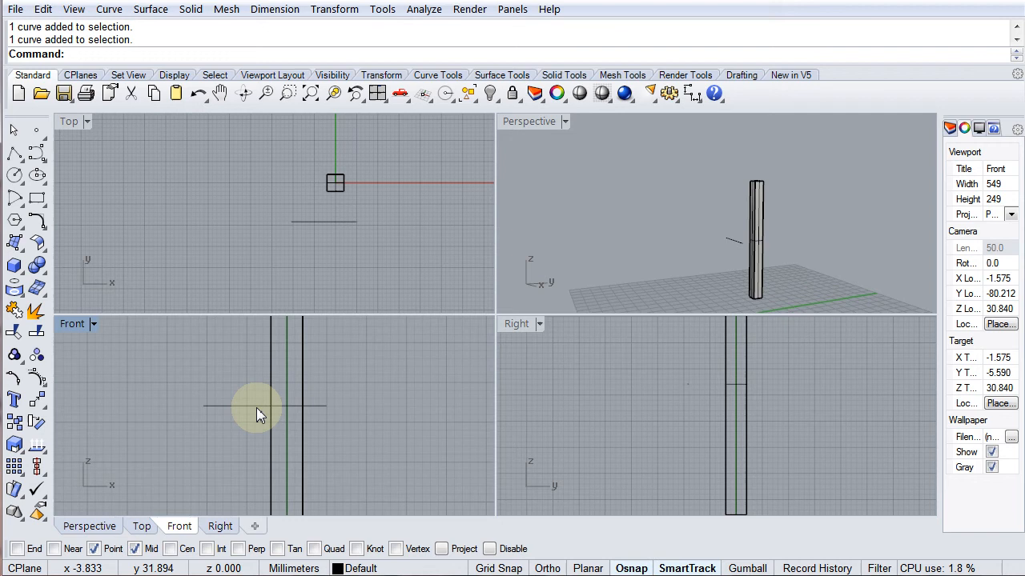
mouse_move(484, 393)
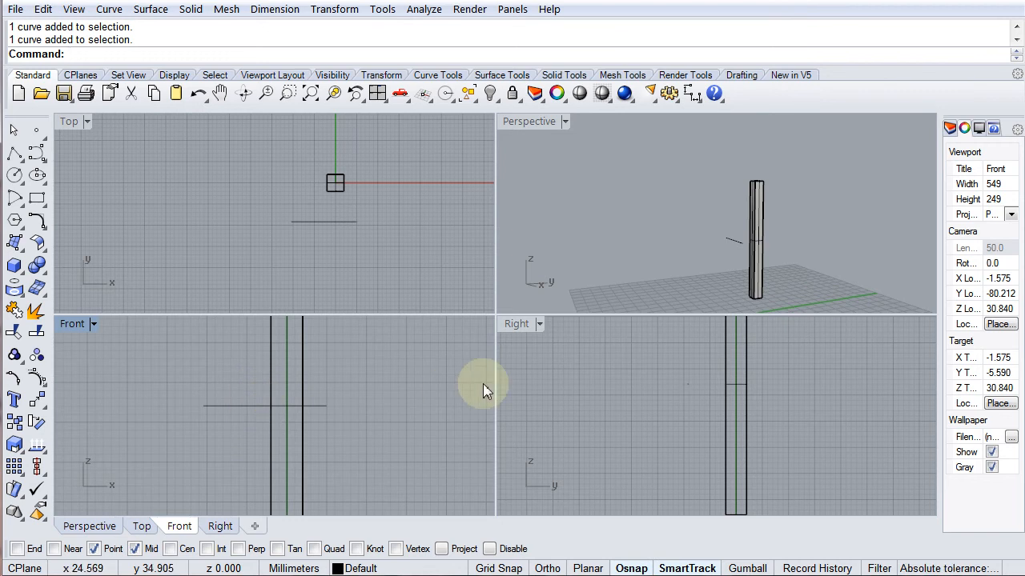
mouse_move(336, 435)
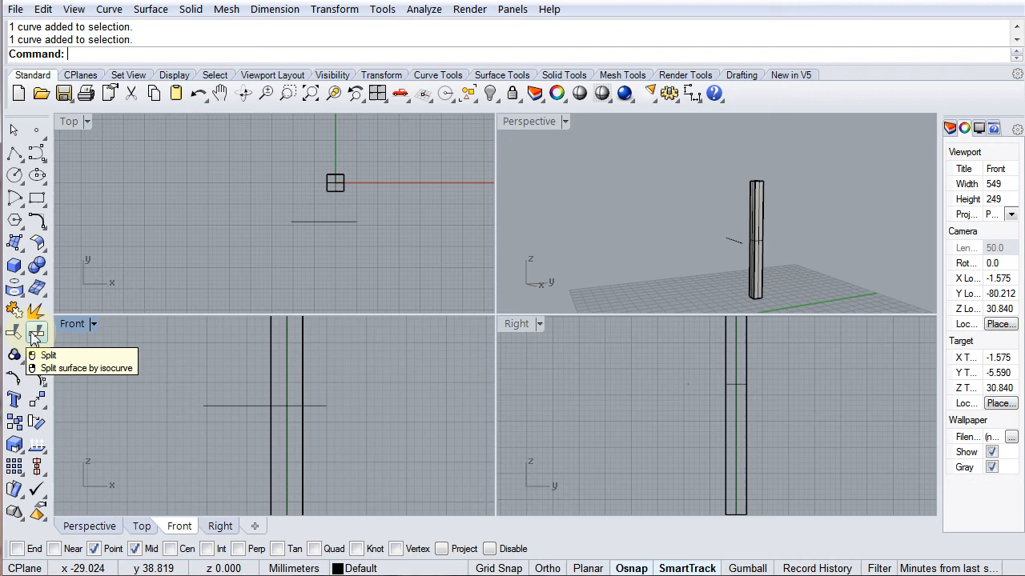
Split the tall box using the horizontal line as the cutter
left_click(37, 334)
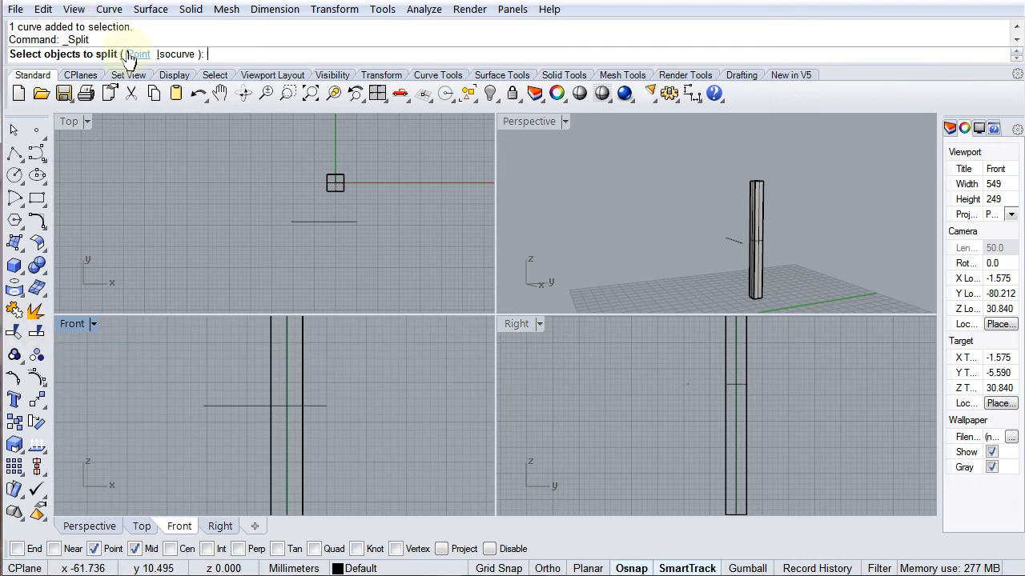
mouse_move(308, 377)
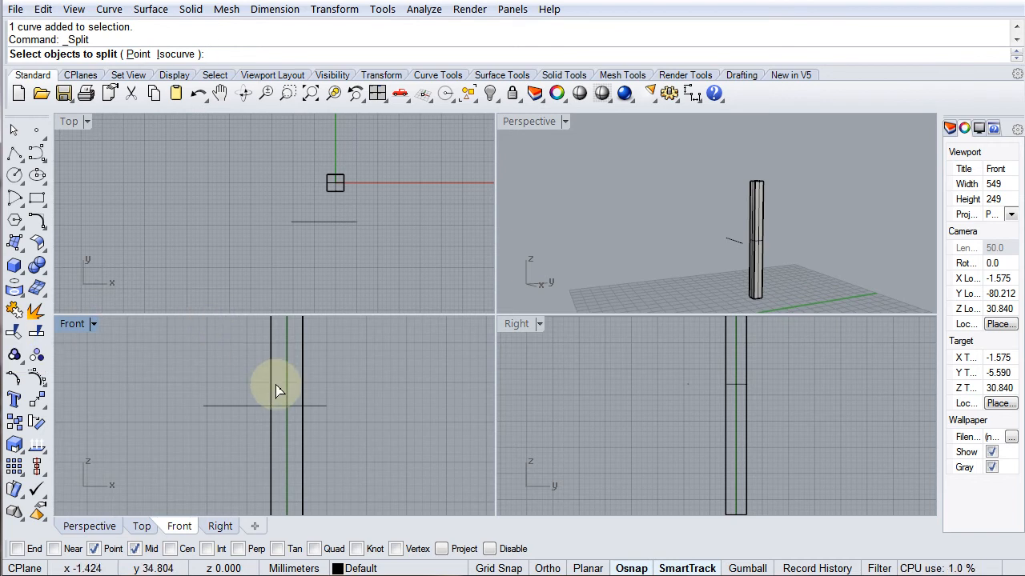
mouse_move(276, 390)
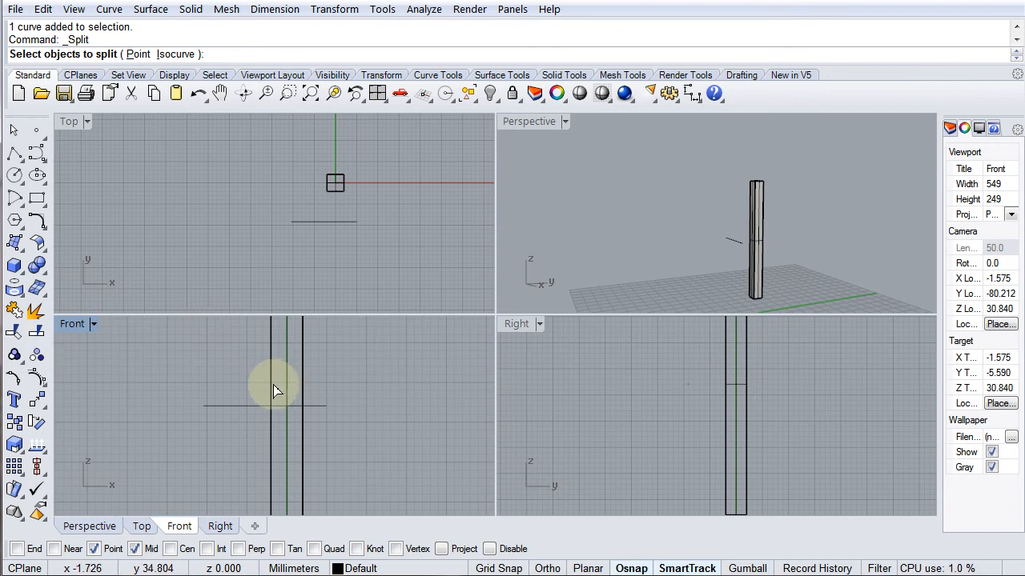
left_click(276, 388)
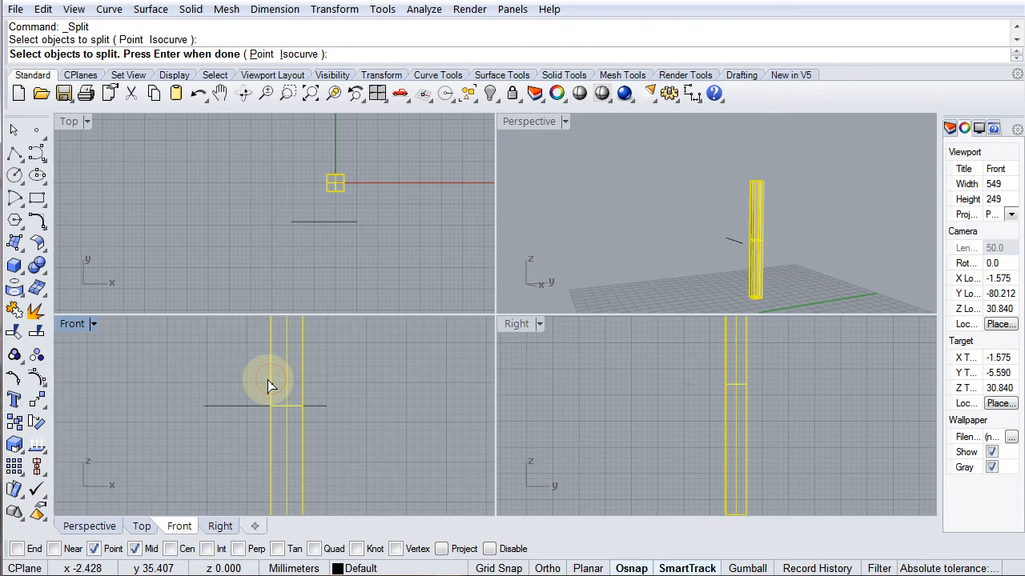
left_click(268, 380)
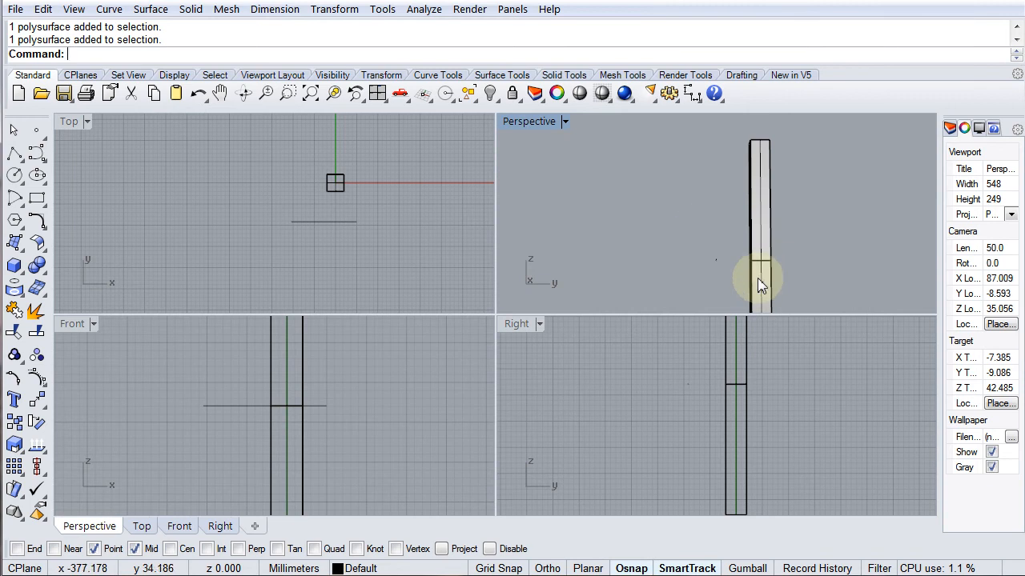
Maximize the Perspective view and undo the trial move of the upper piece
double_click(527, 121)
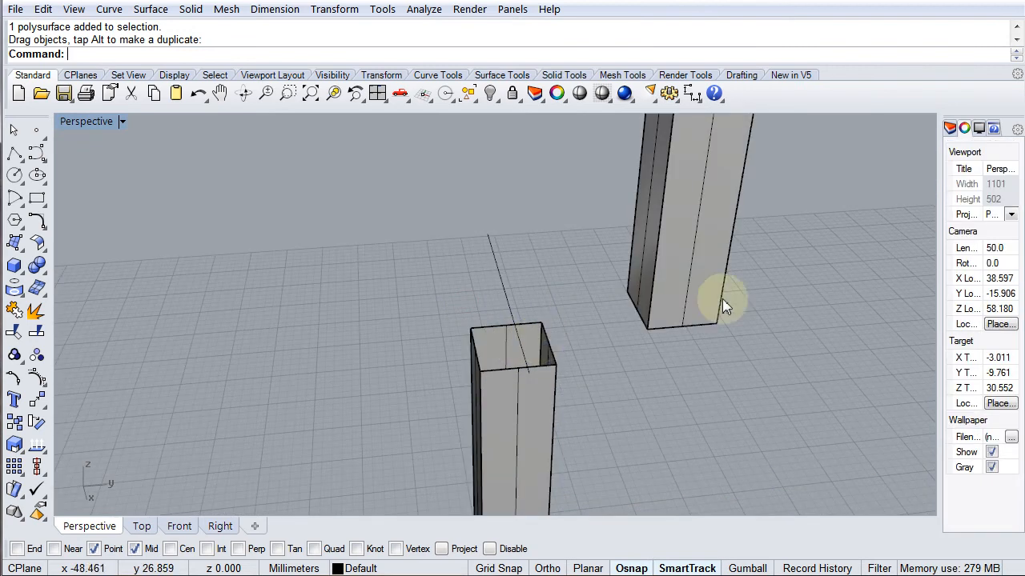
mouse_move(628, 343)
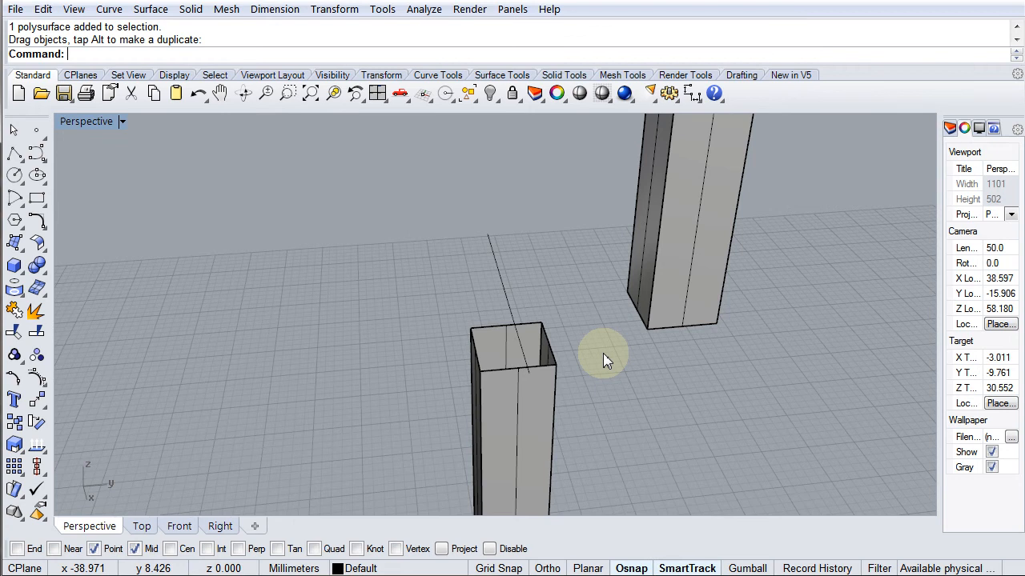
key("ctrl+z")
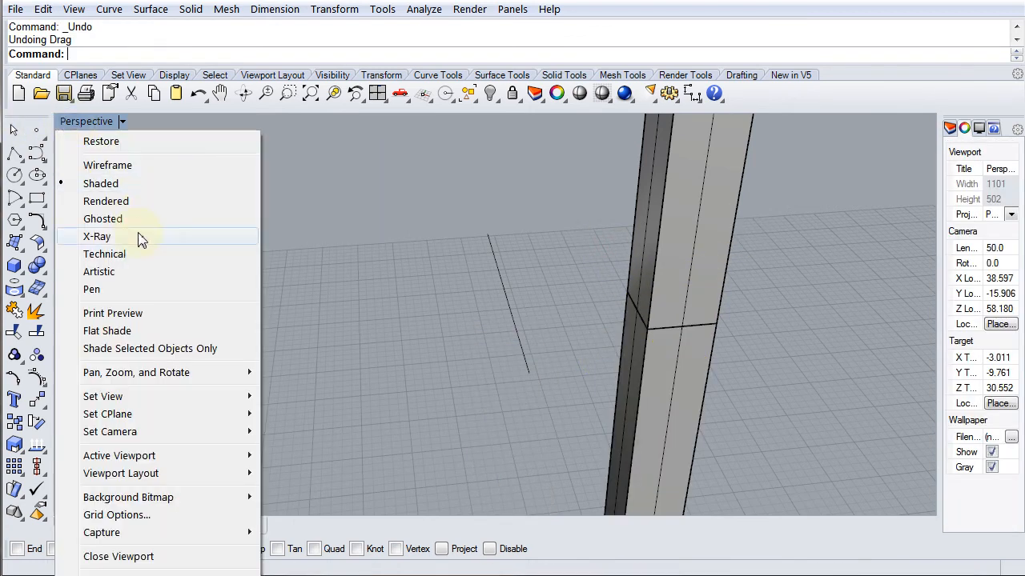
Switch the Perspective view to X-Ray display and orbit around the split box
left_click(97, 236)
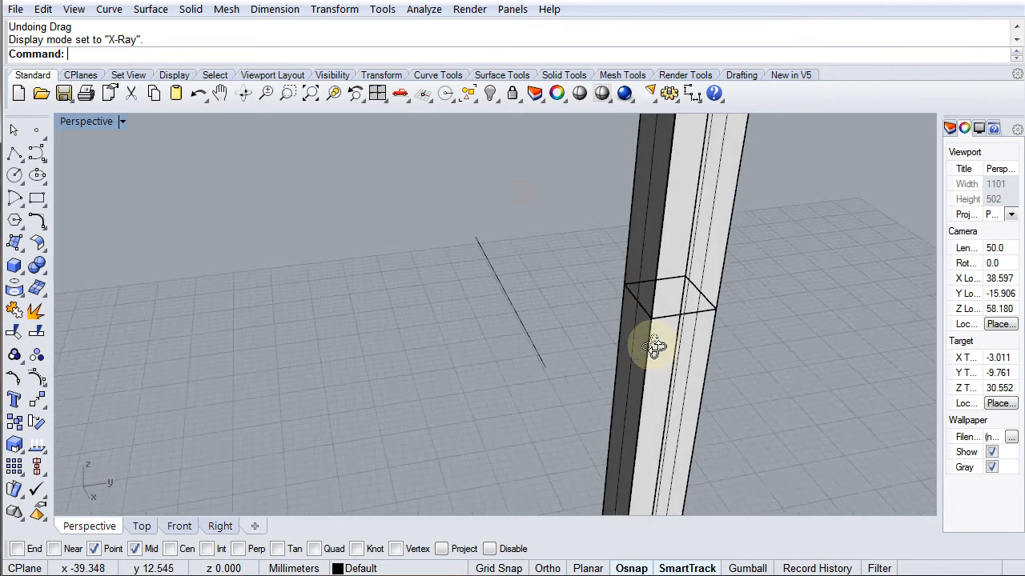
left_click_drag(654, 346, 577, 376)
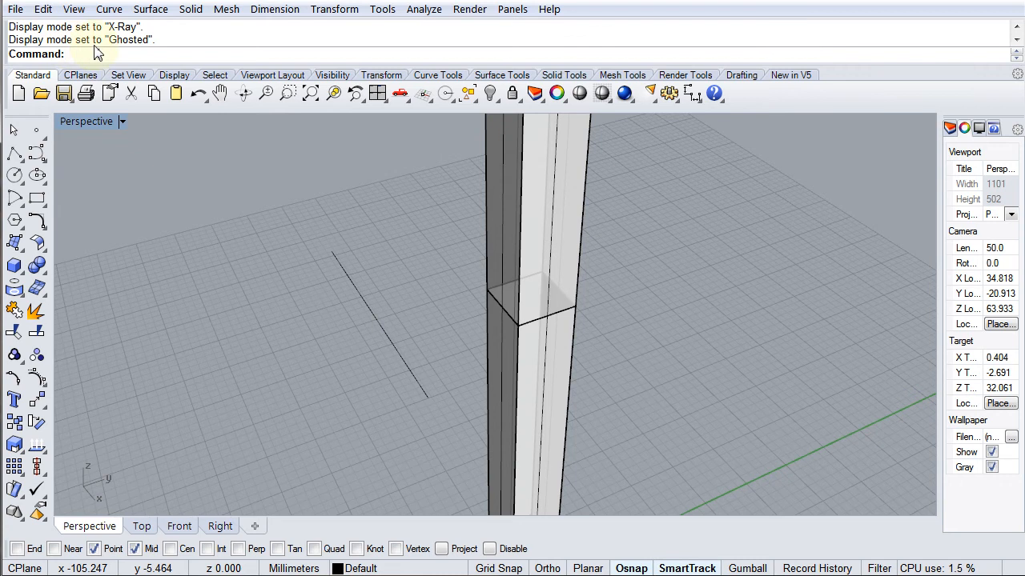
Run Cap on the split post pieces to close their open cut ends
type("Ca")
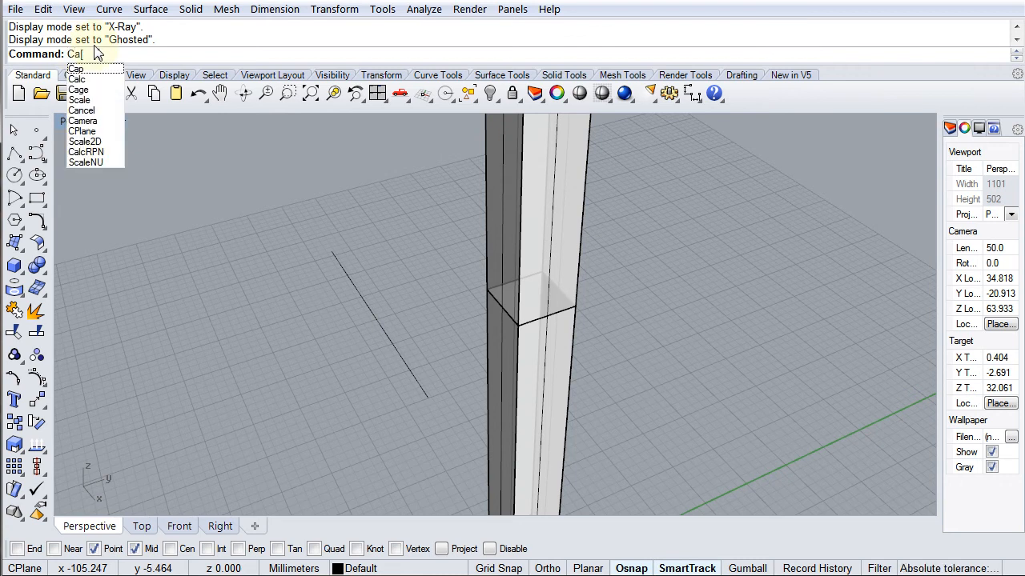
type("p")
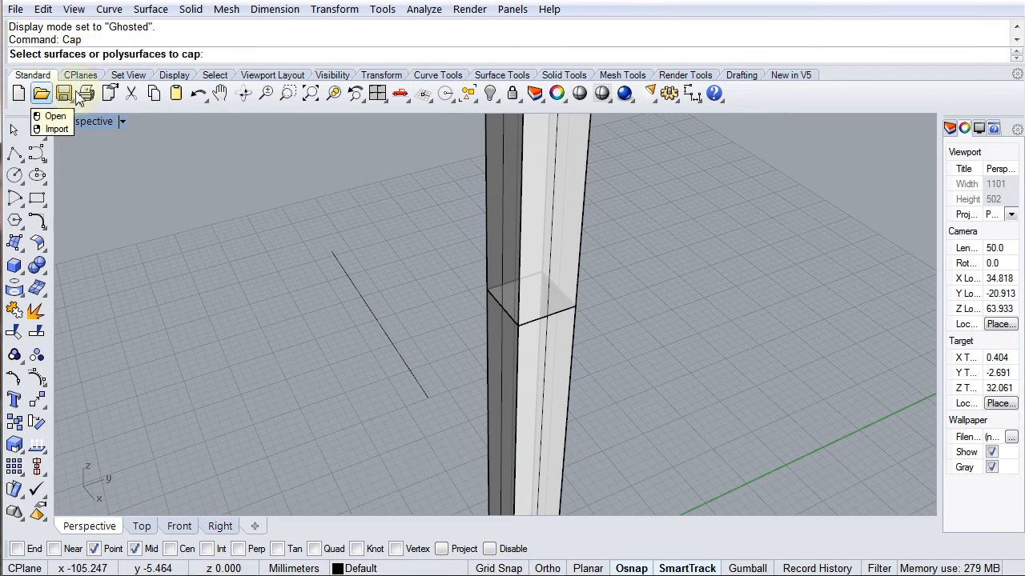
left_click(545, 360)
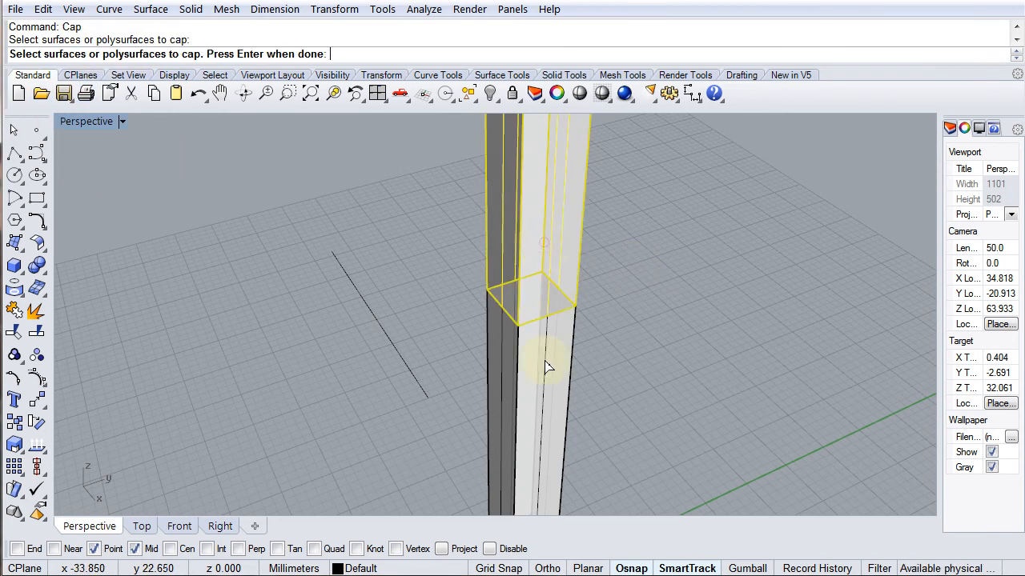
key("enter")
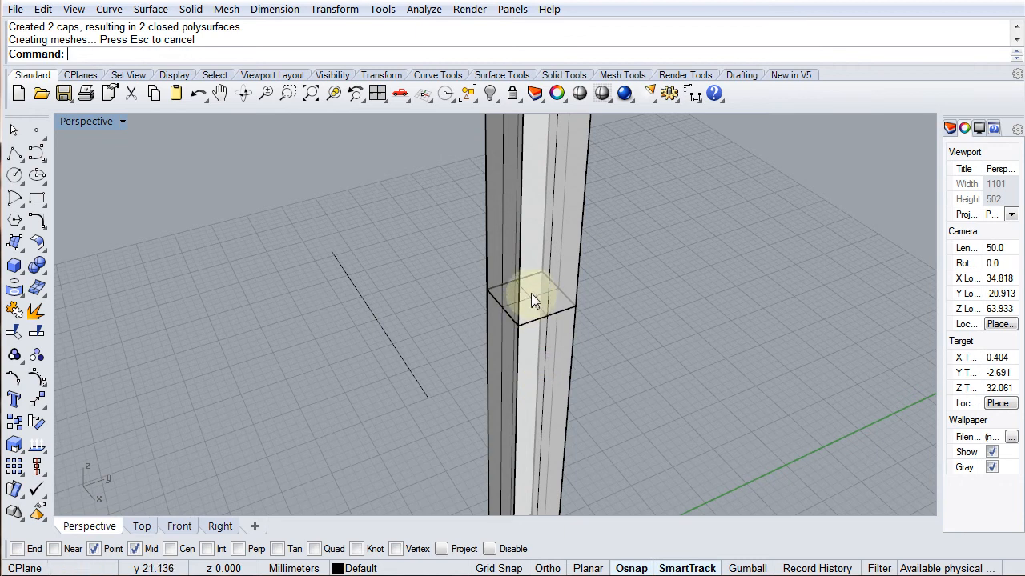
left_click(534, 288)
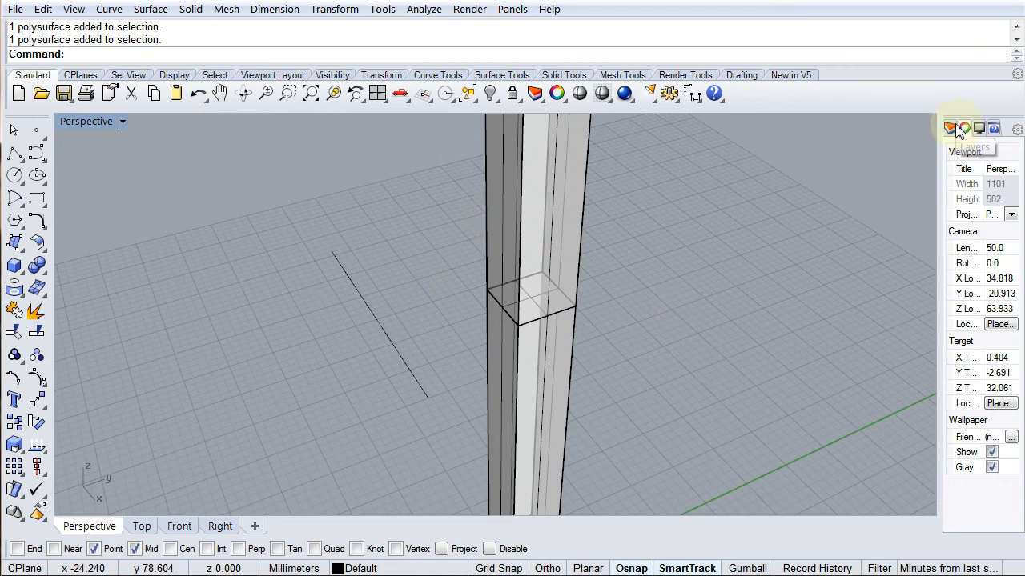
Add another new layer in the Layers panel and rename it
left_click(950, 128)
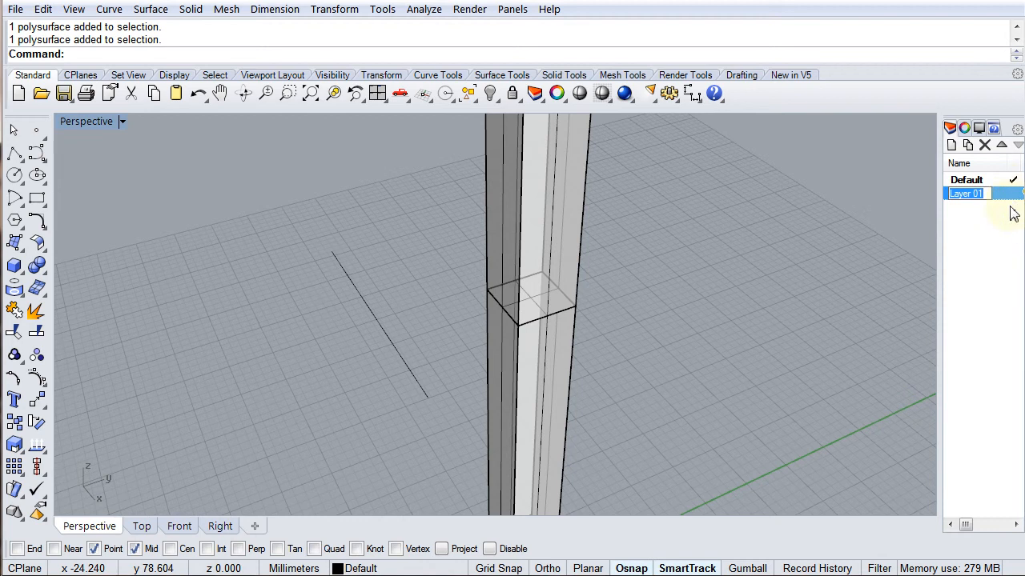
mouse_move(894, 266)
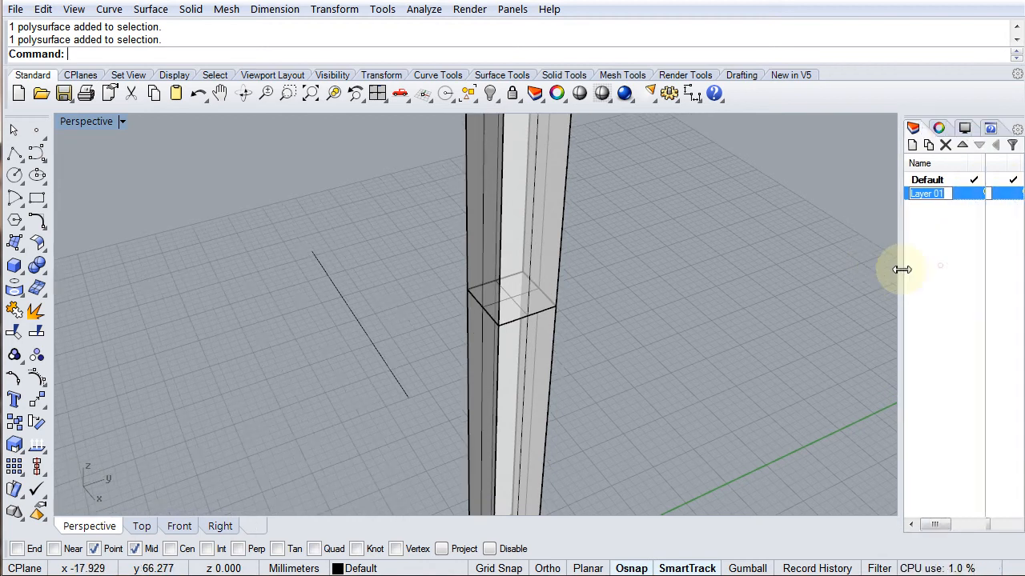
right_click(929, 193)
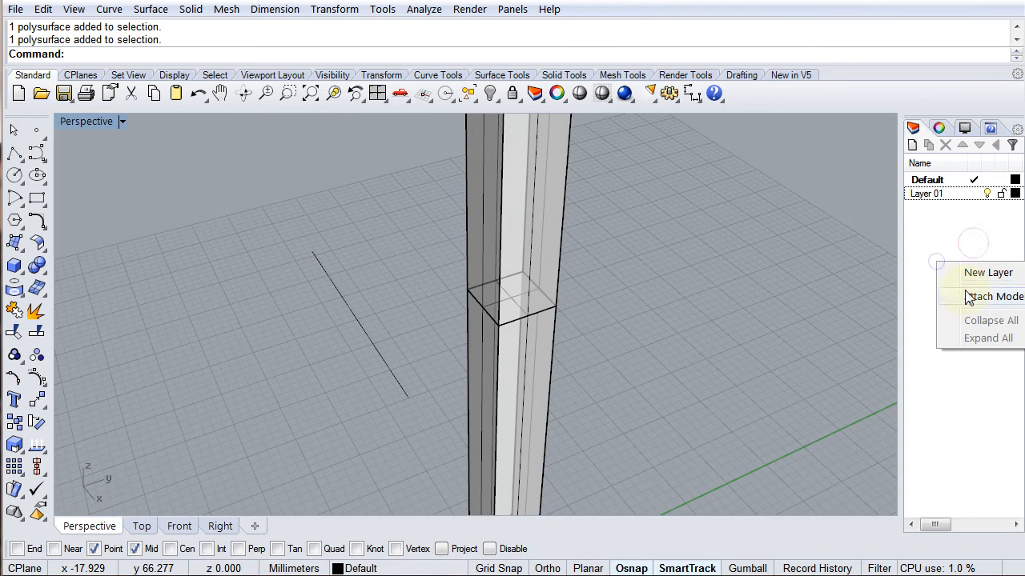
left_click(988, 272)
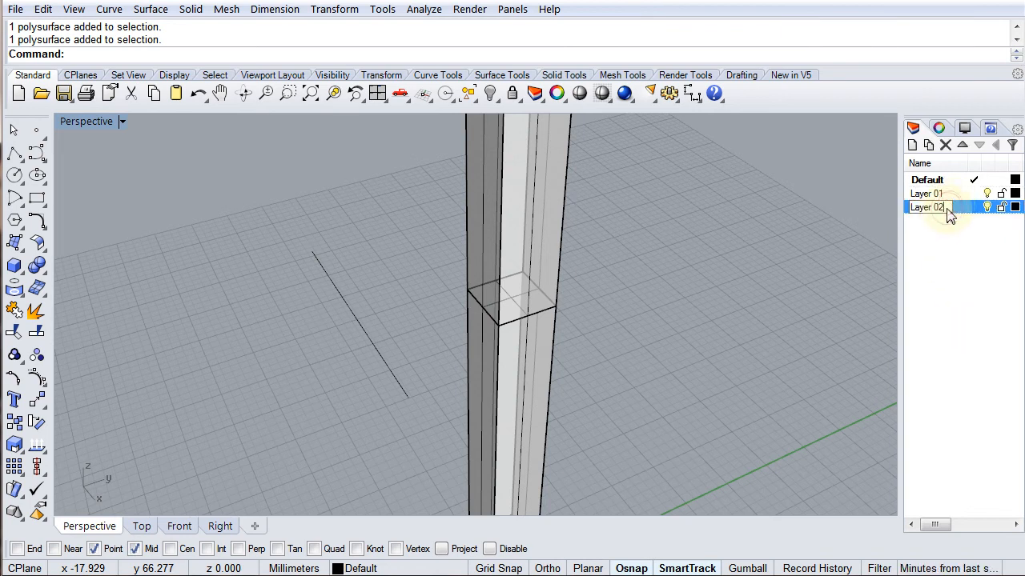
double_click(926, 207)
type("TOP")
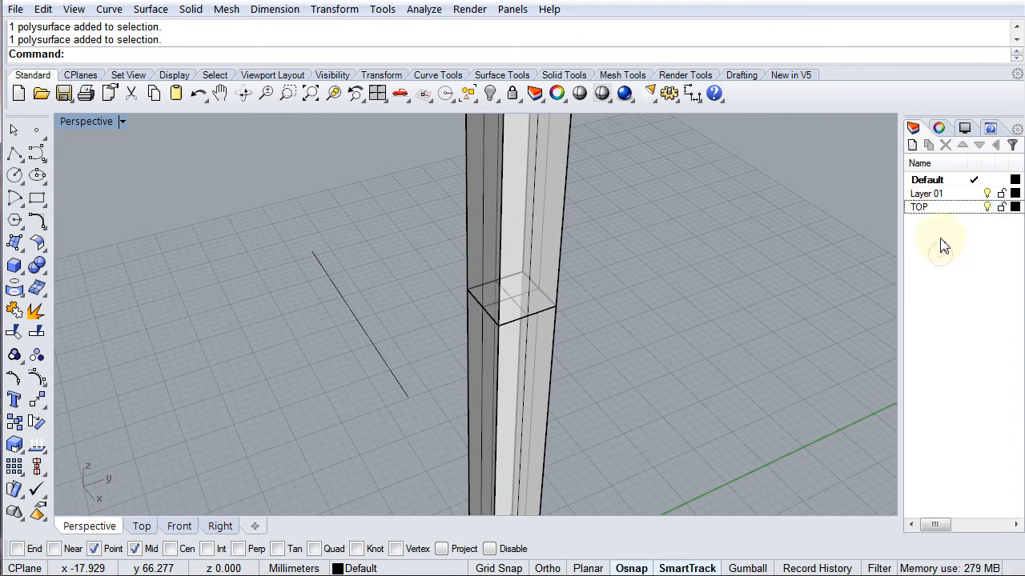
Rename Layer 01 to BOTTOM
left_click(930, 193)
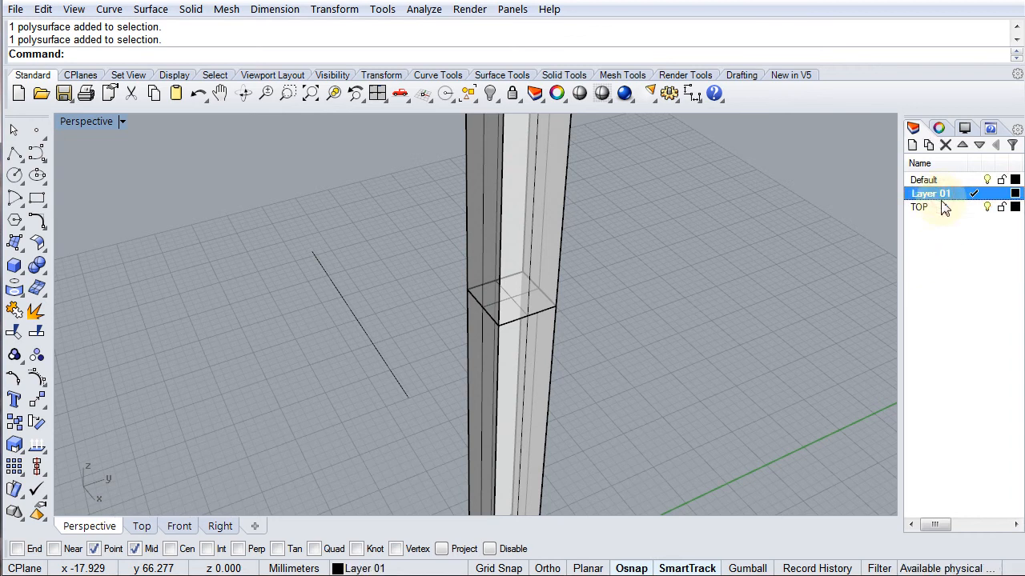
left_click(929, 179)
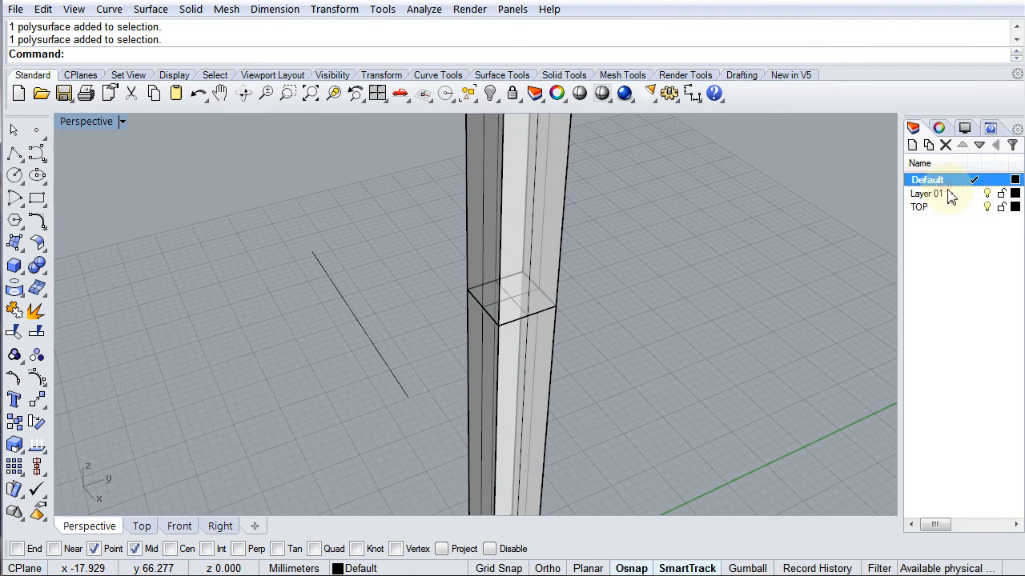
left_click(927, 193)
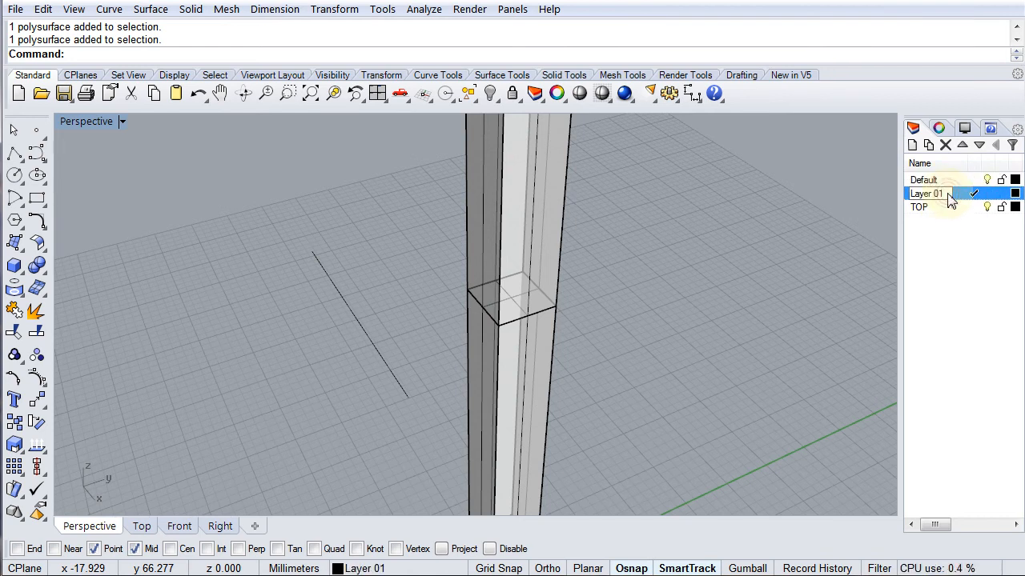
double_click(928, 193)
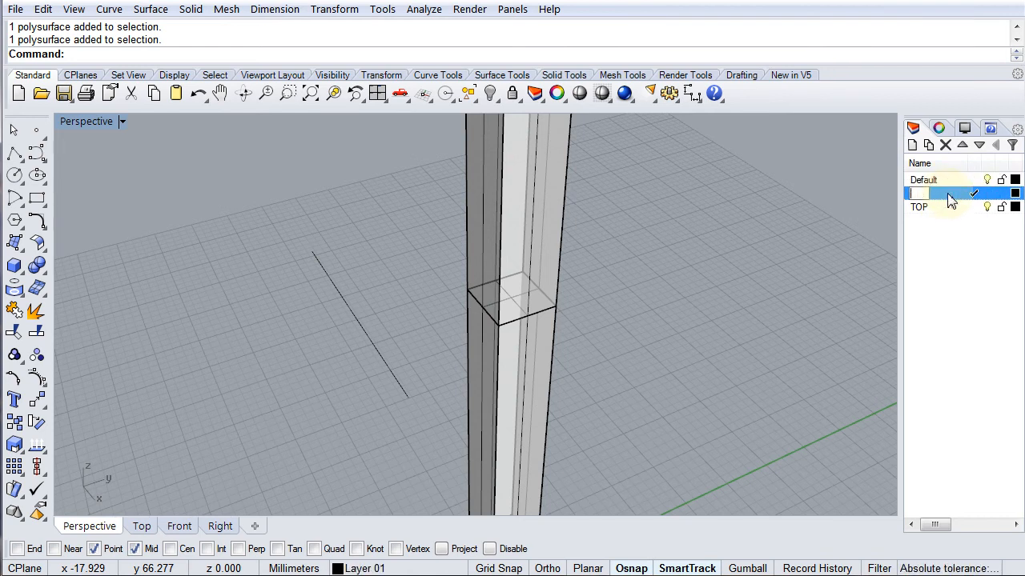
type("BOTTOM")
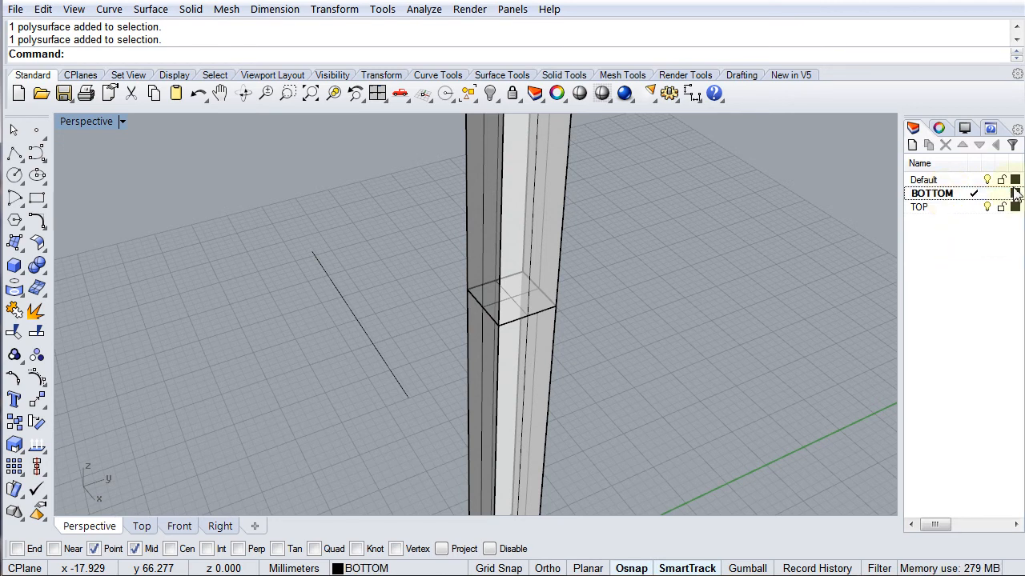
Set layer colours, with red for the TOP layer
left_click(1014, 193)
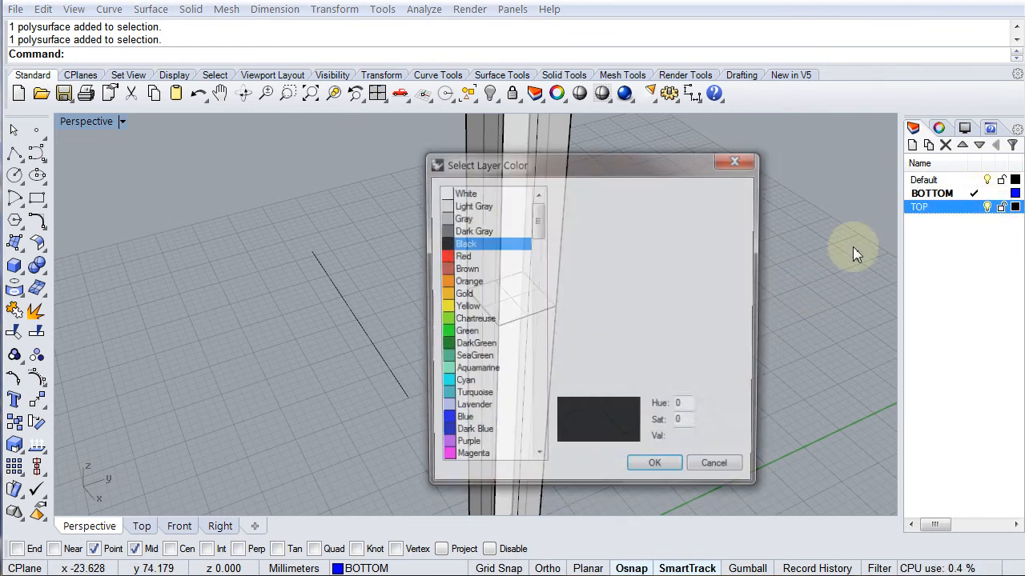
left_click(463, 257)
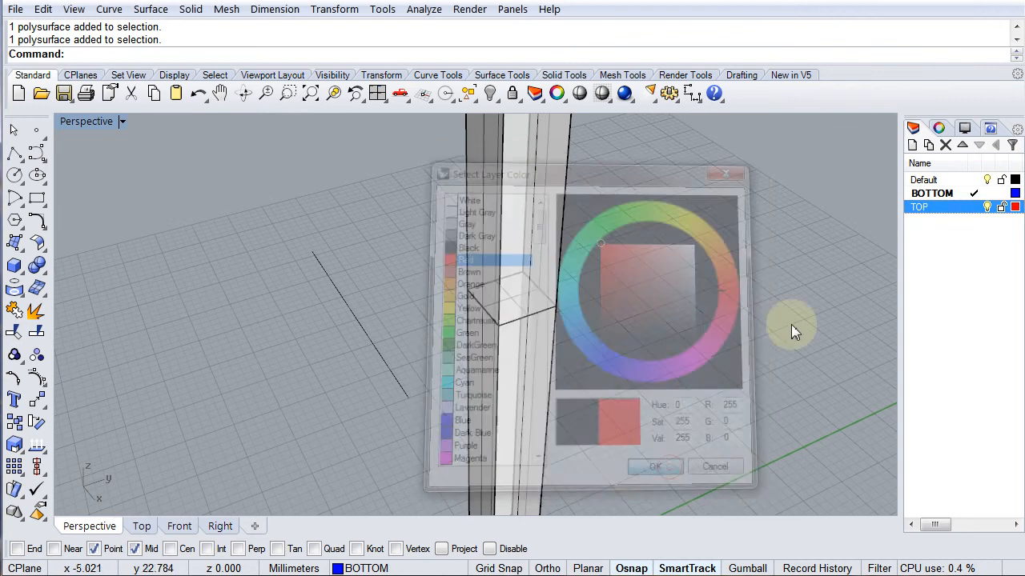
left_click(655, 466)
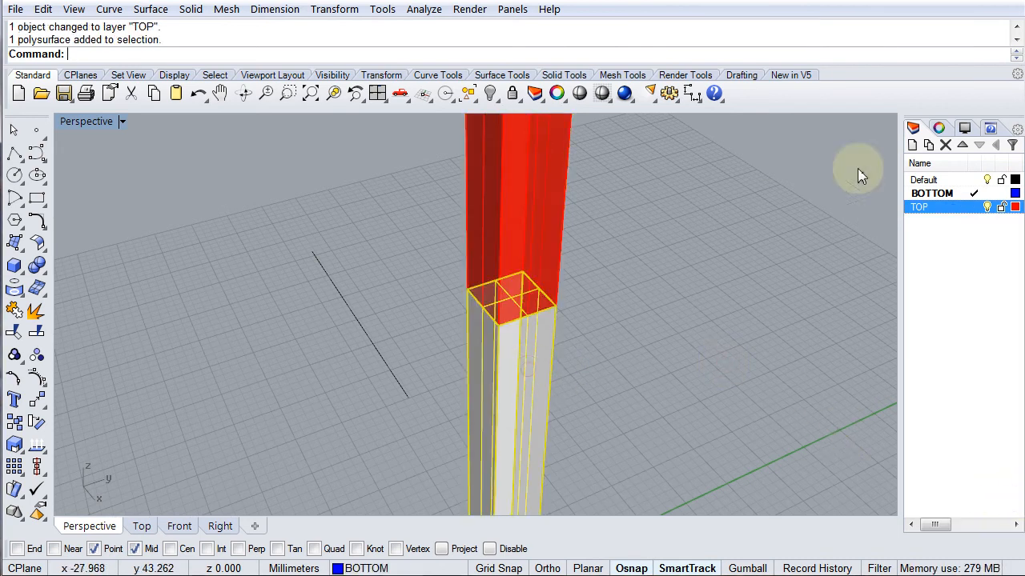
Move the lower post piece onto the blue BOTTOM layer with Change Object Layer
right_click(931, 193)
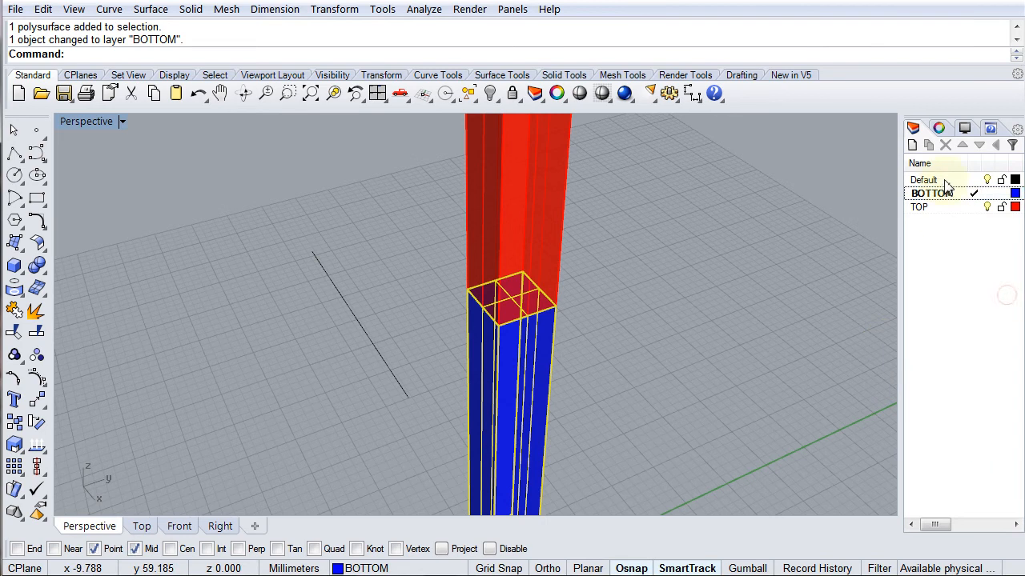
left_click(931, 193)
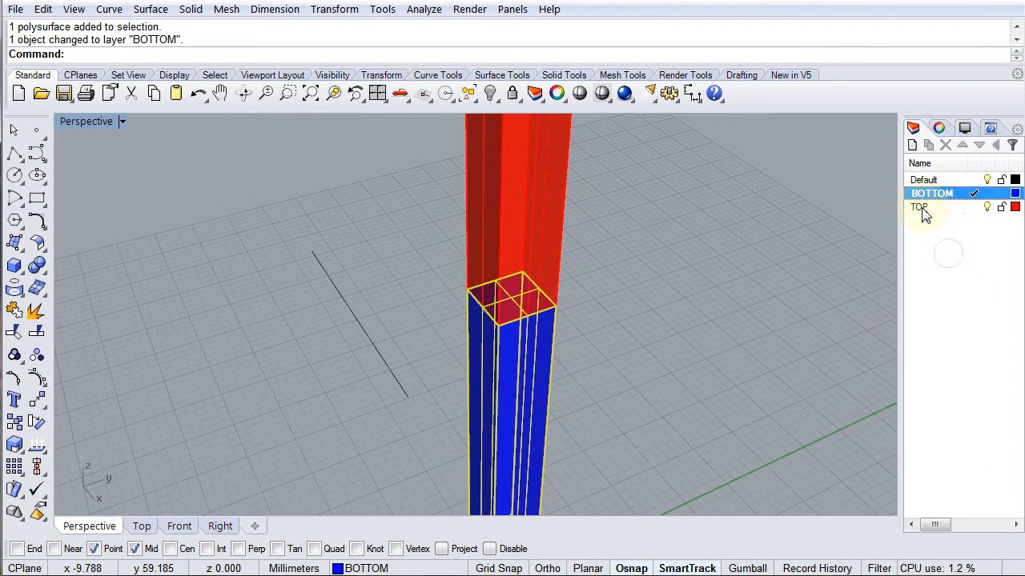
left_click(920, 206)
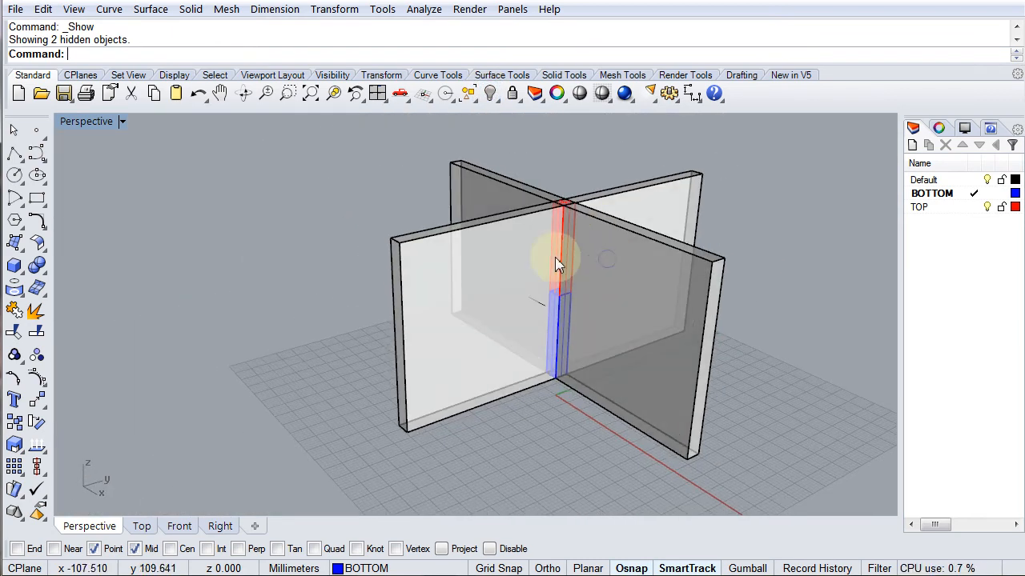
mouse_move(657, 244)
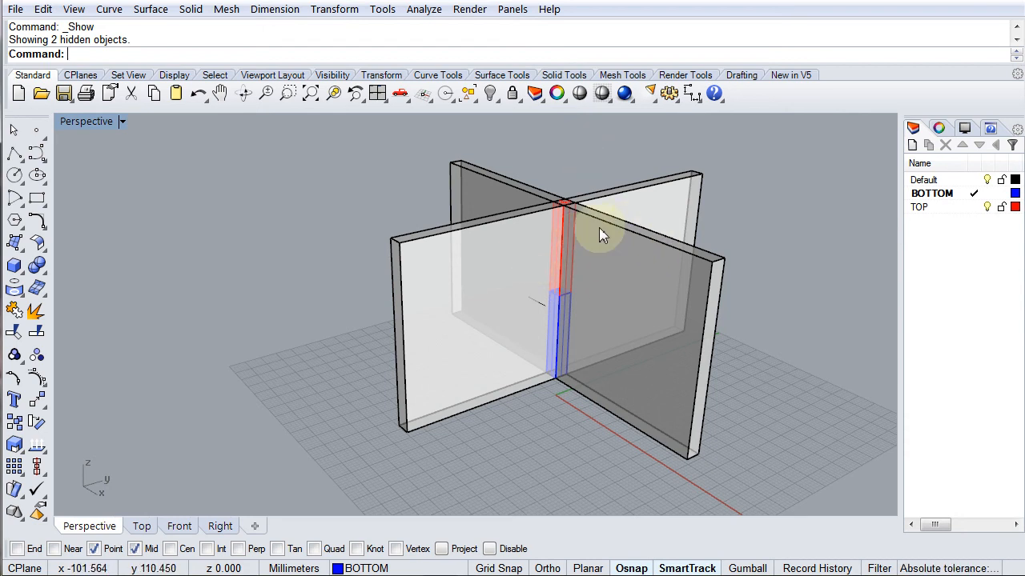
mouse_move(561, 256)
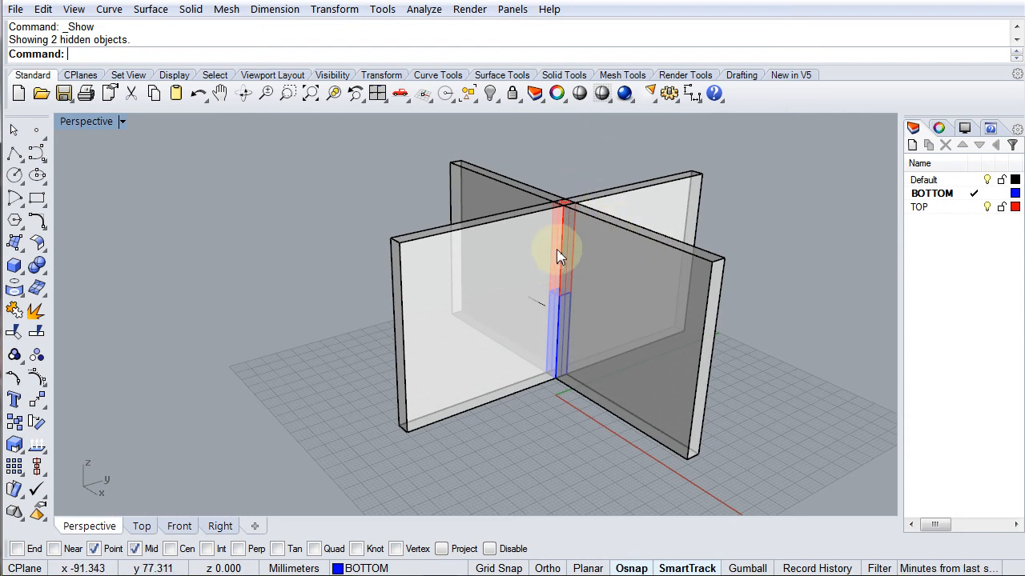
mouse_move(607, 244)
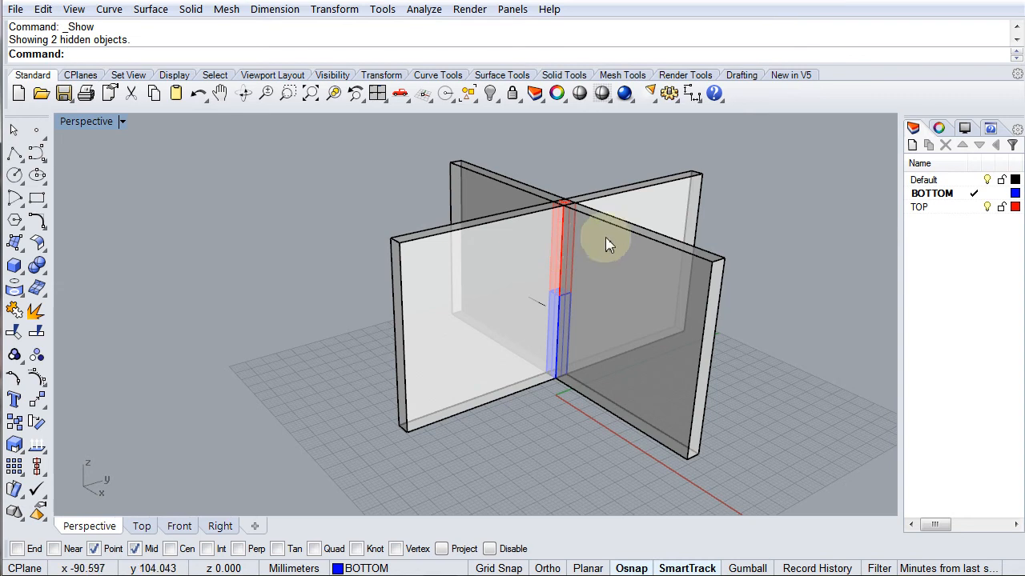
mouse_move(616, 201)
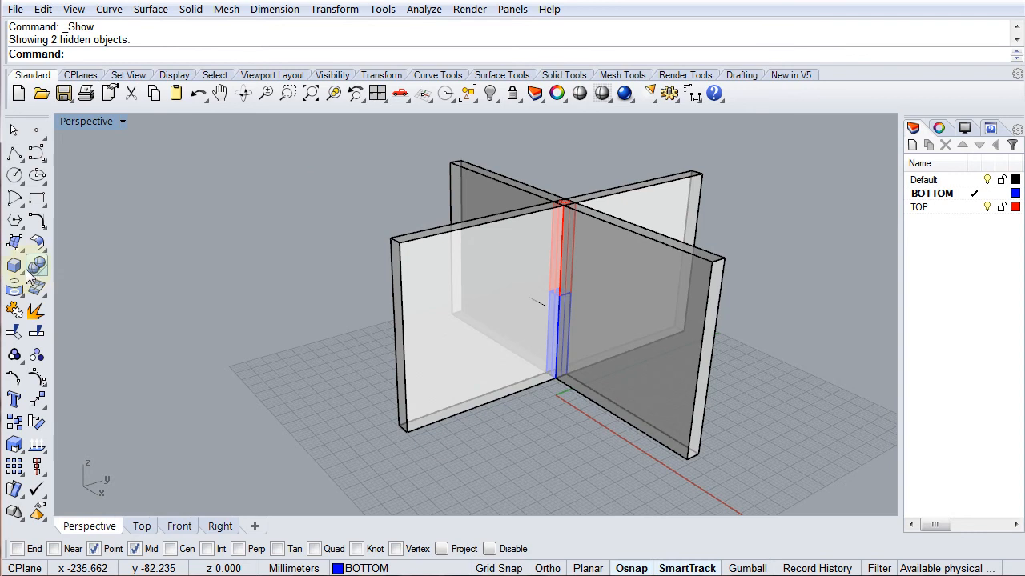
mouse_move(37, 265)
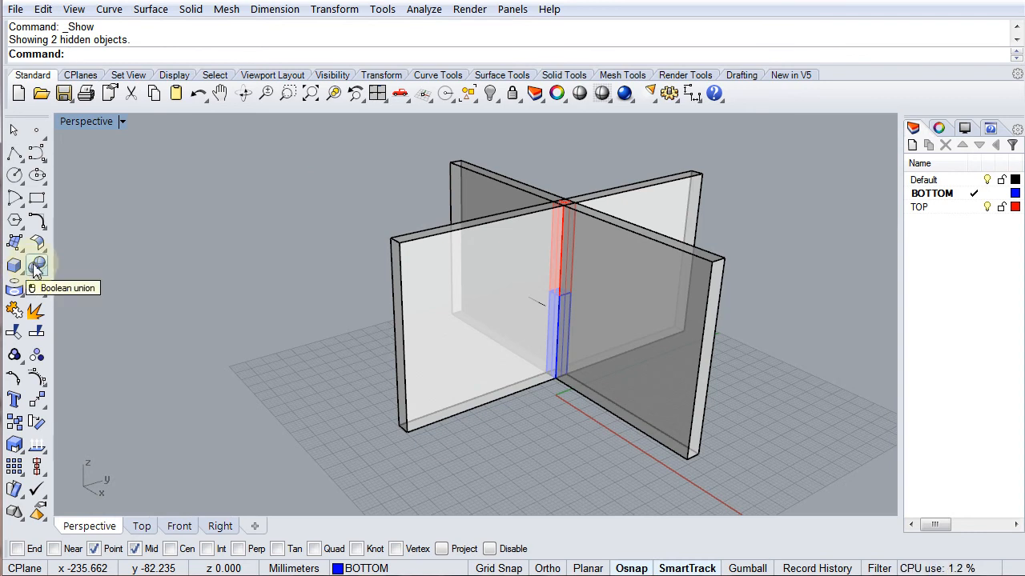
Bring up the Solid Tools toolbar from the Boolean flyout
left_click(37, 265)
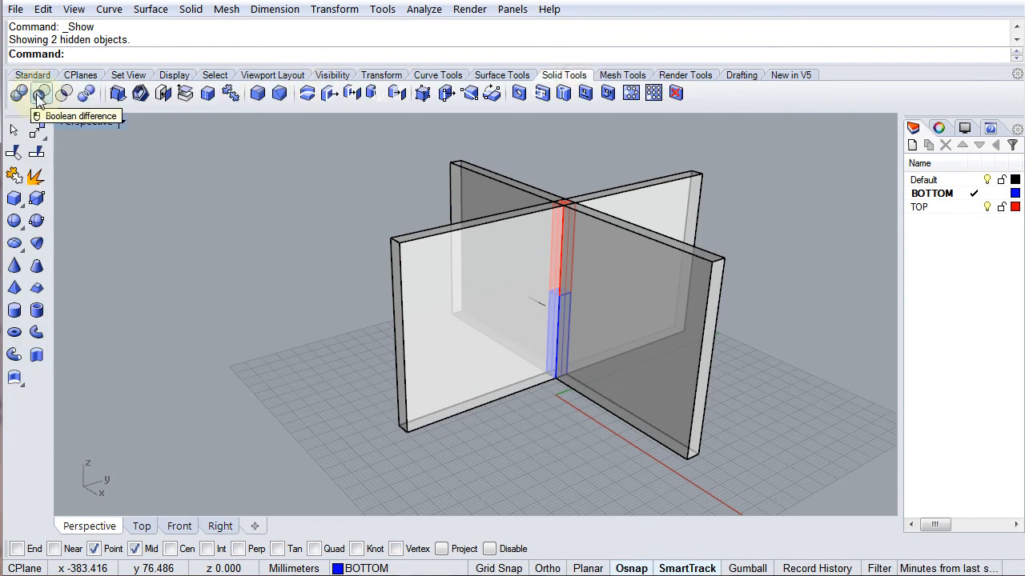
Run Boolean Difference and pick the second panel to cut a slot into
left_click(41, 93)
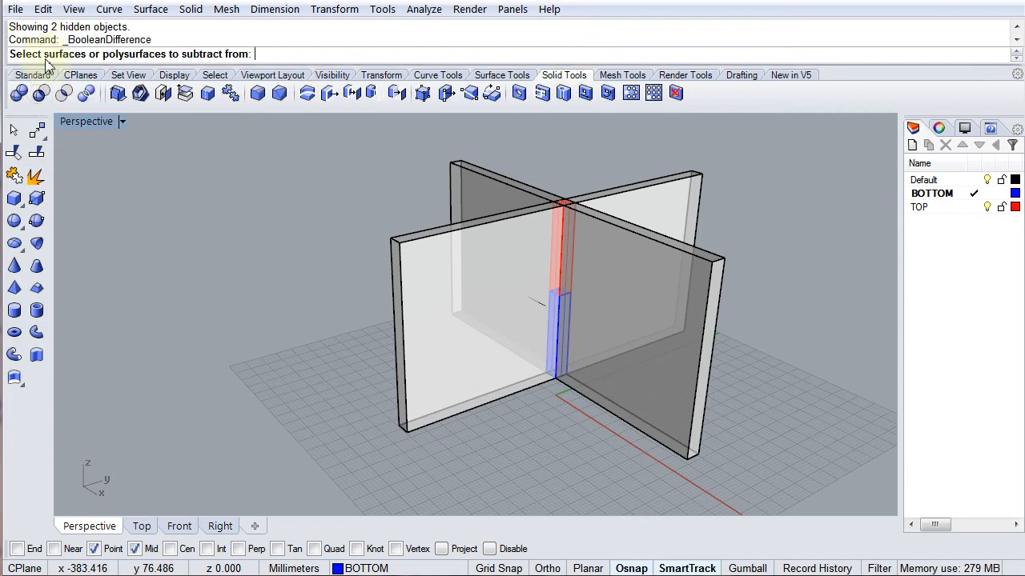
mouse_move(520, 308)
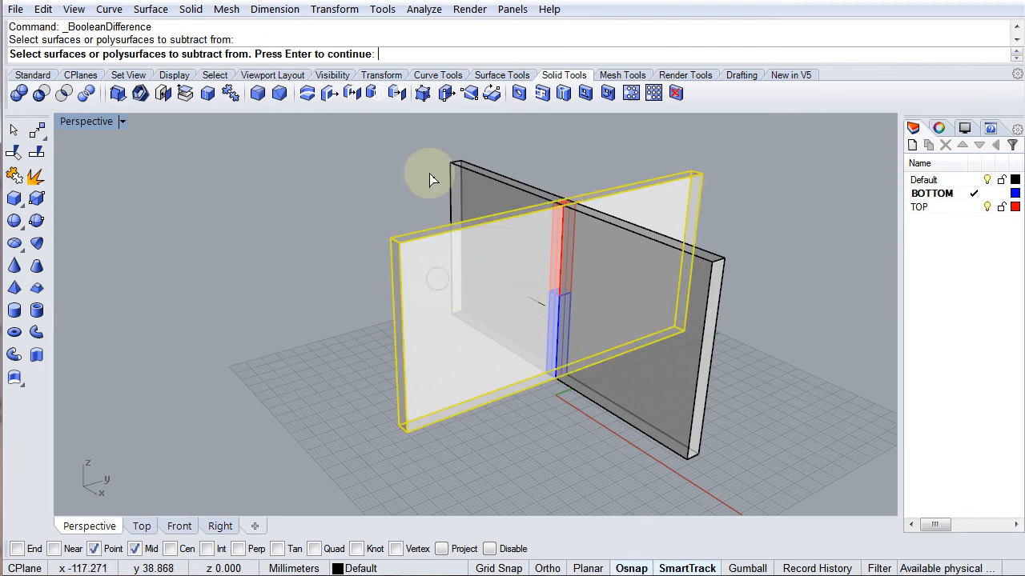
mouse_move(384, 167)
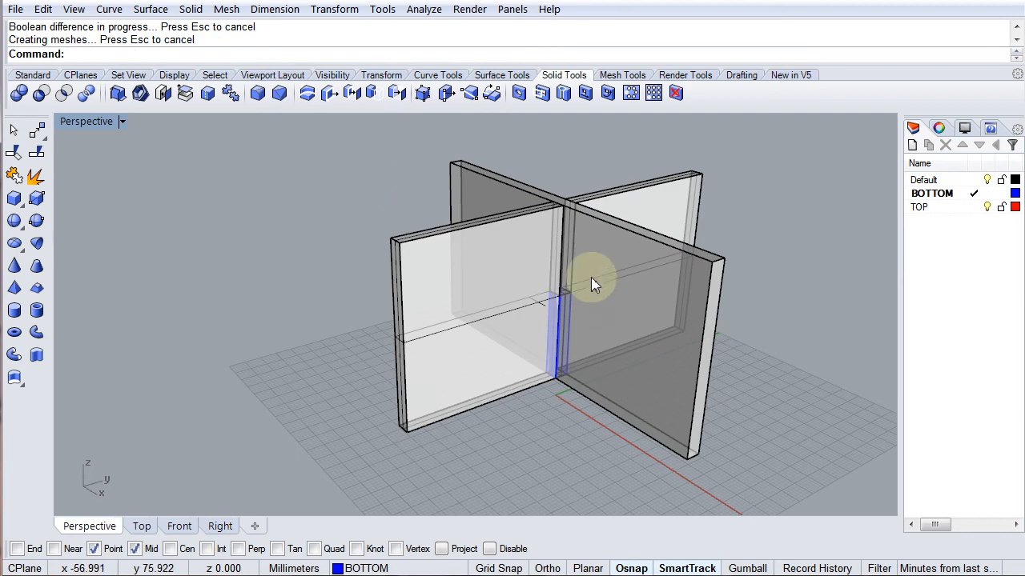
mouse_move(160, 63)
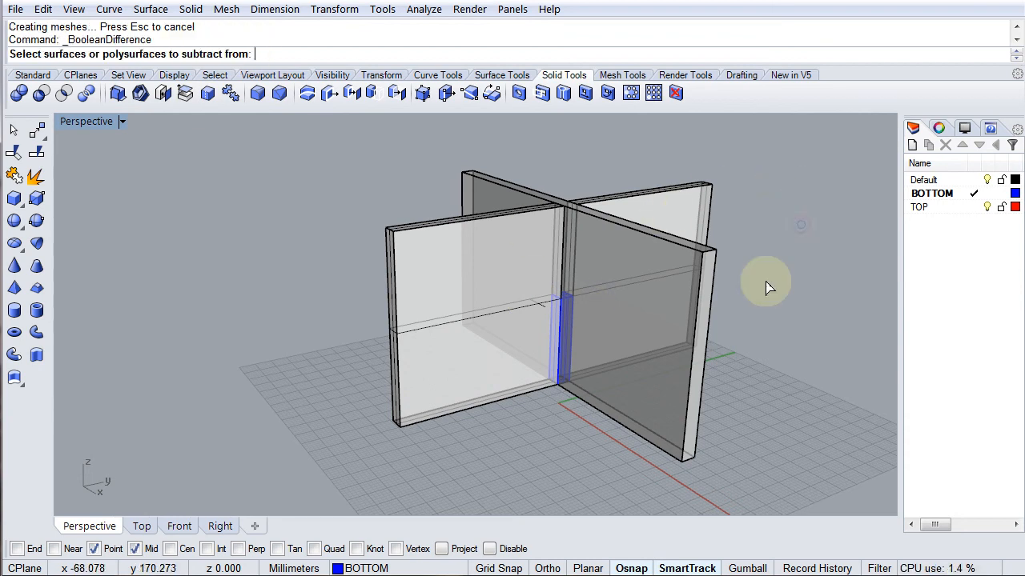
left_click(568, 328)
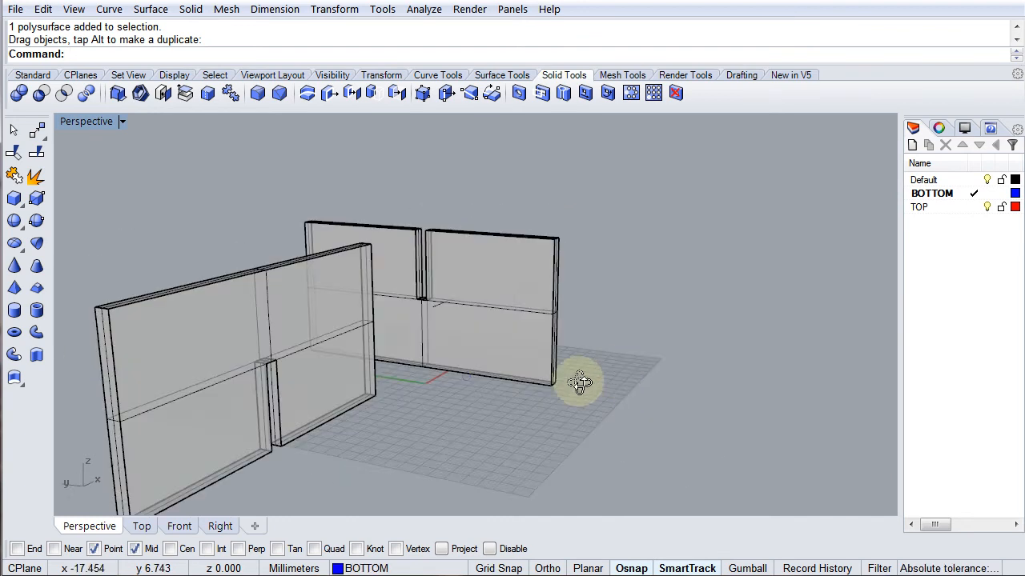
key("ctrl+z")
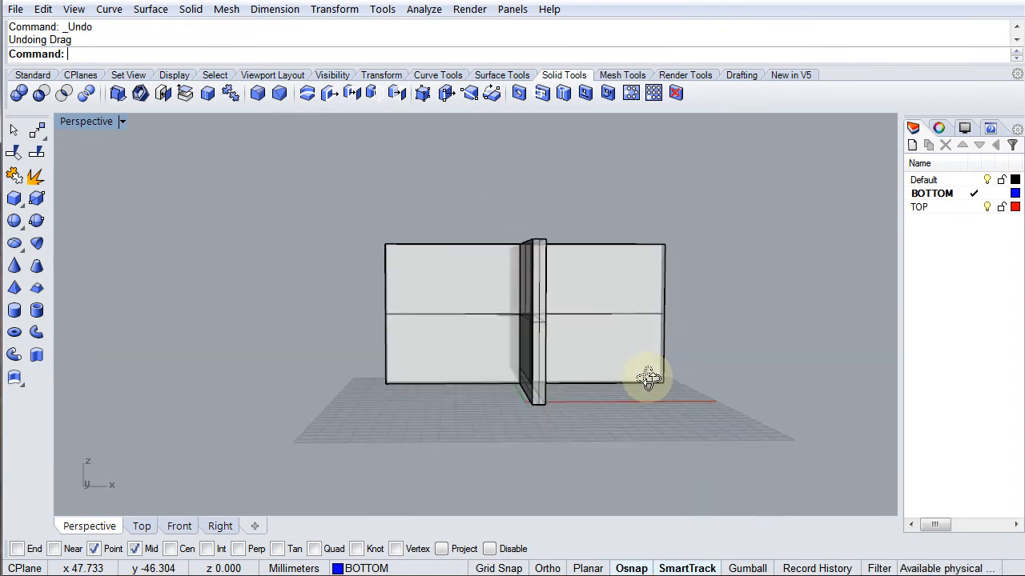
left_click_drag(649, 380, 704, 448)
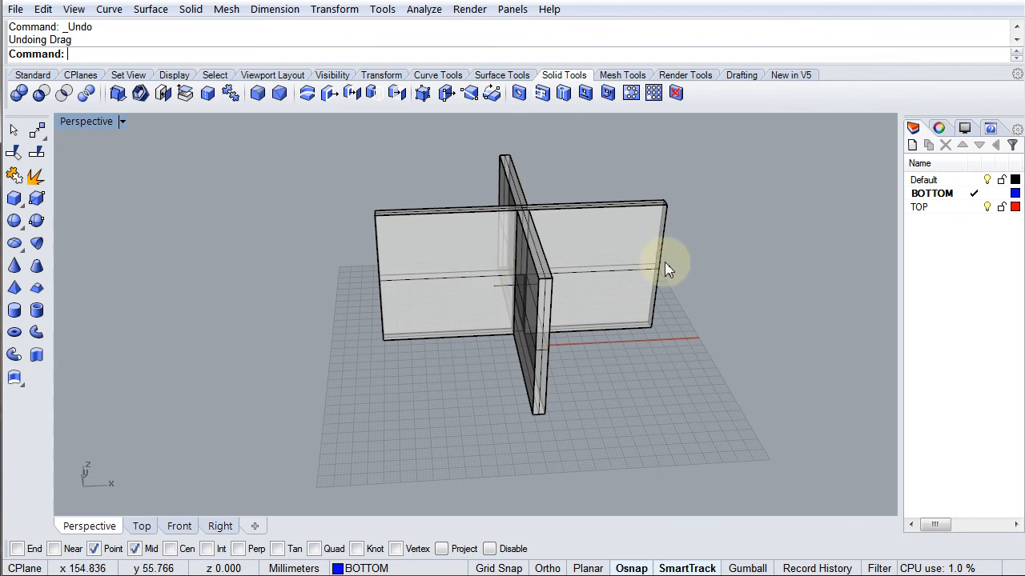
mouse_move(564, 210)
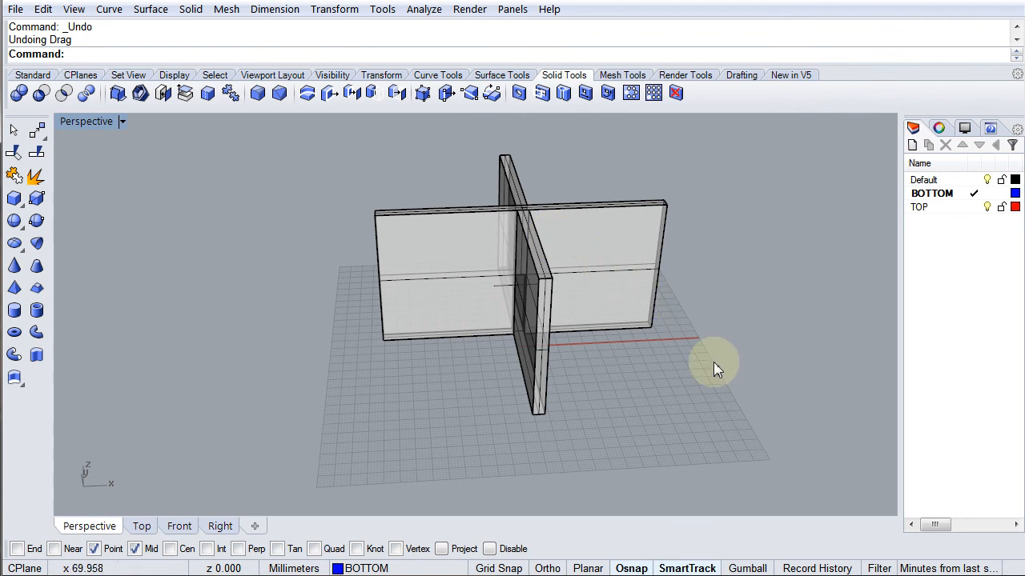
mouse_move(716, 368)
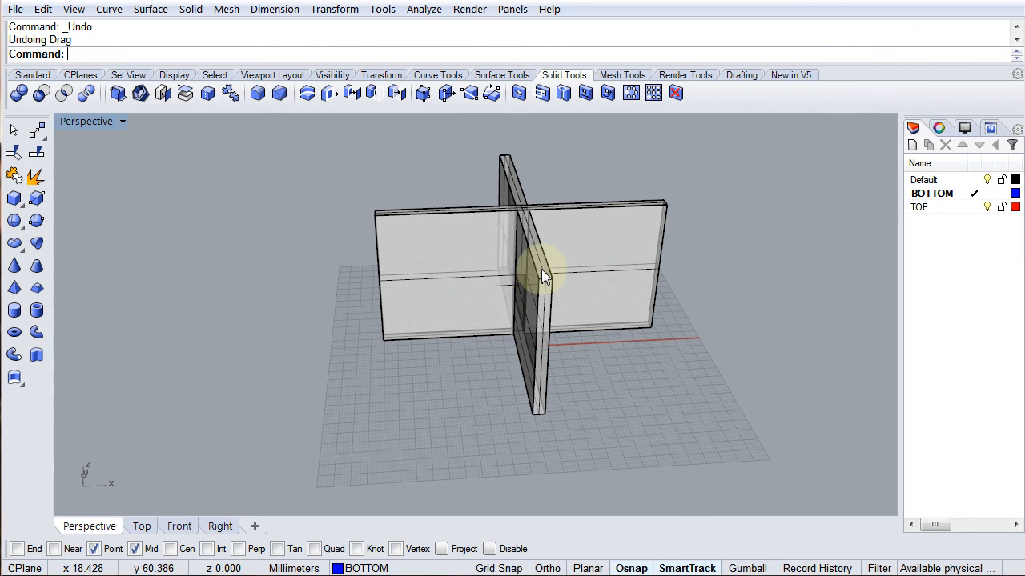
mouse_move(564, 216)
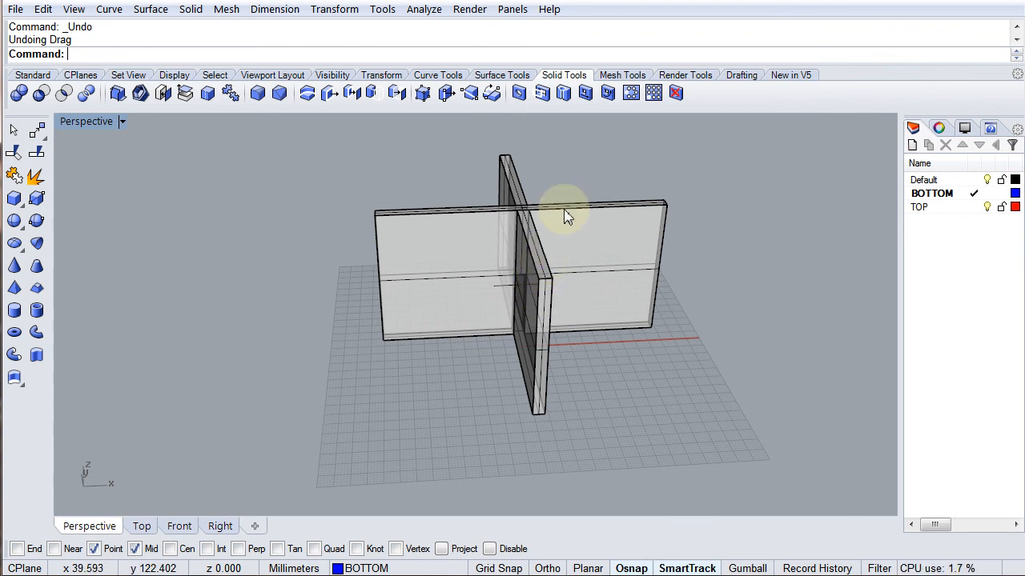
mouse_move(569, 224)
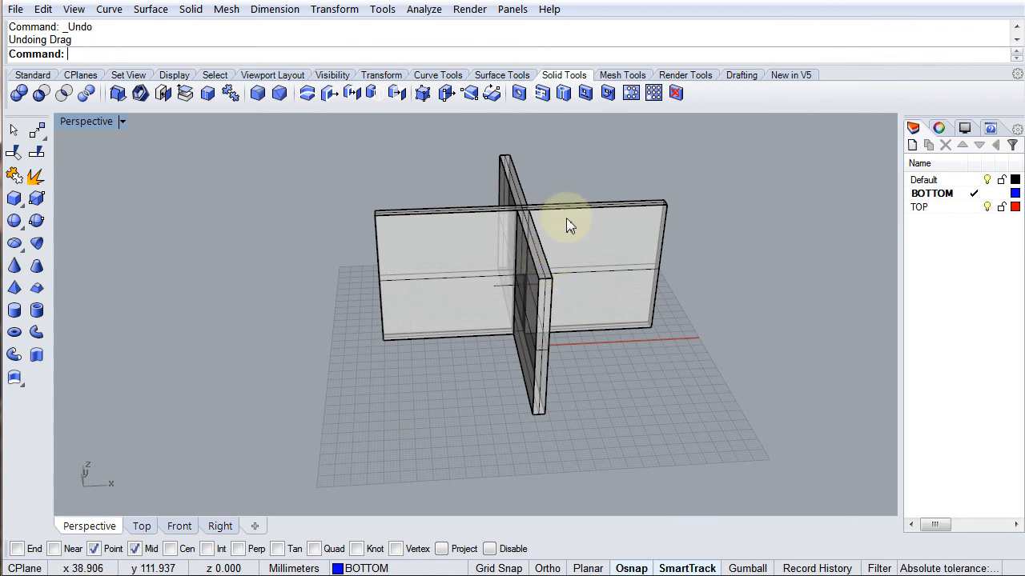